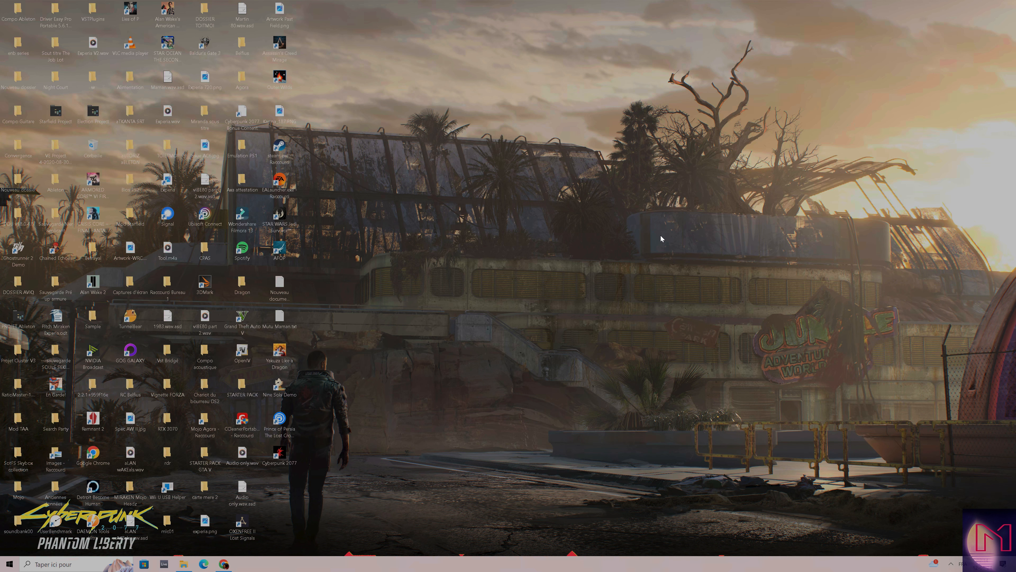
mouse_move(503, 213)
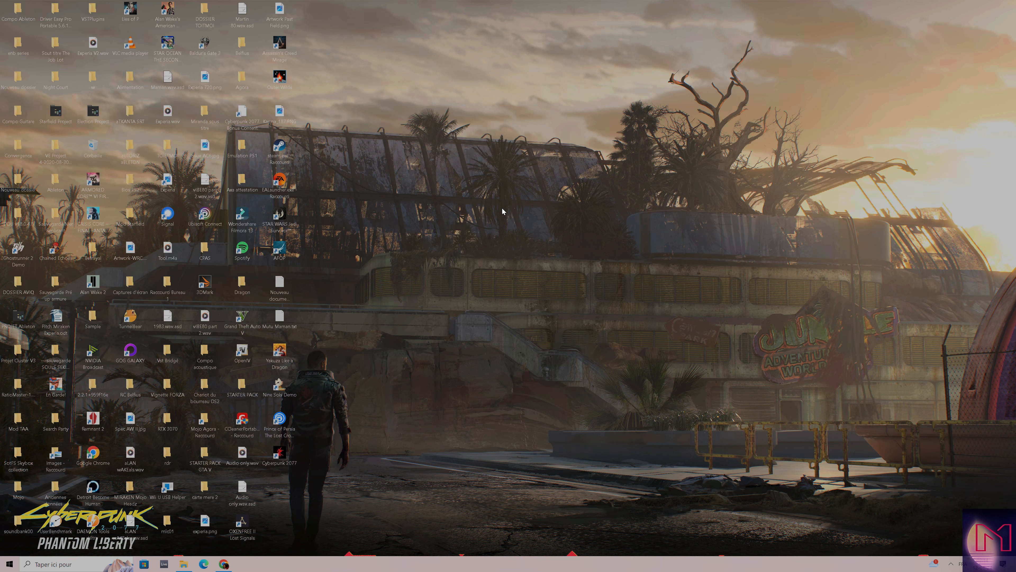
mouse_move(383, 447)
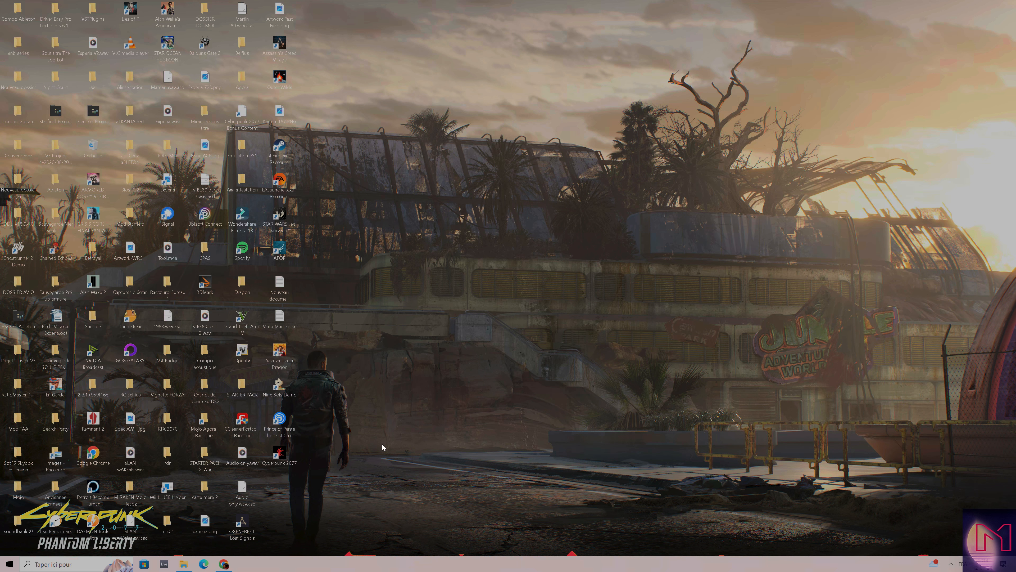
mouse_move(424, 357)
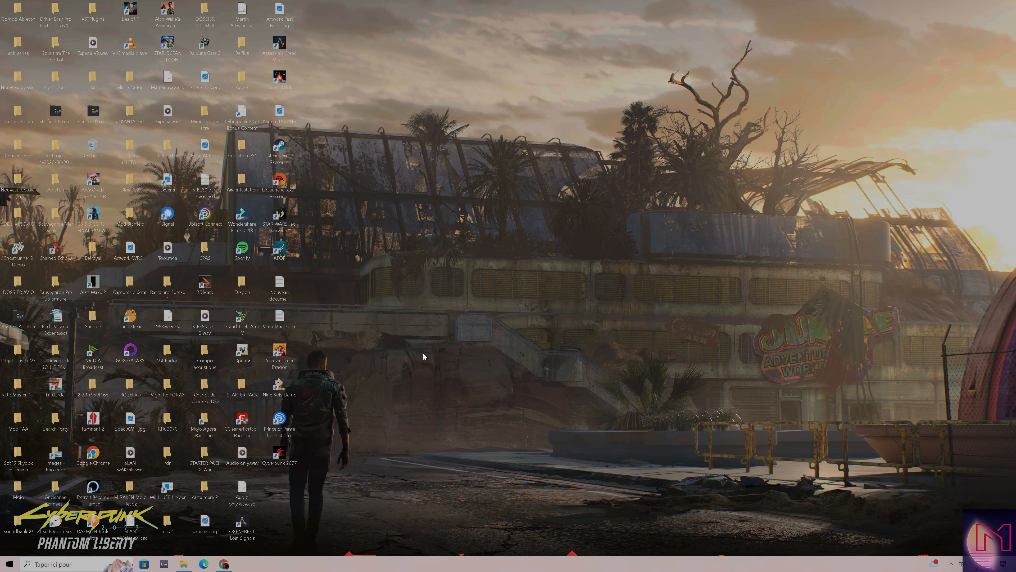
mouse_move(416, 404)
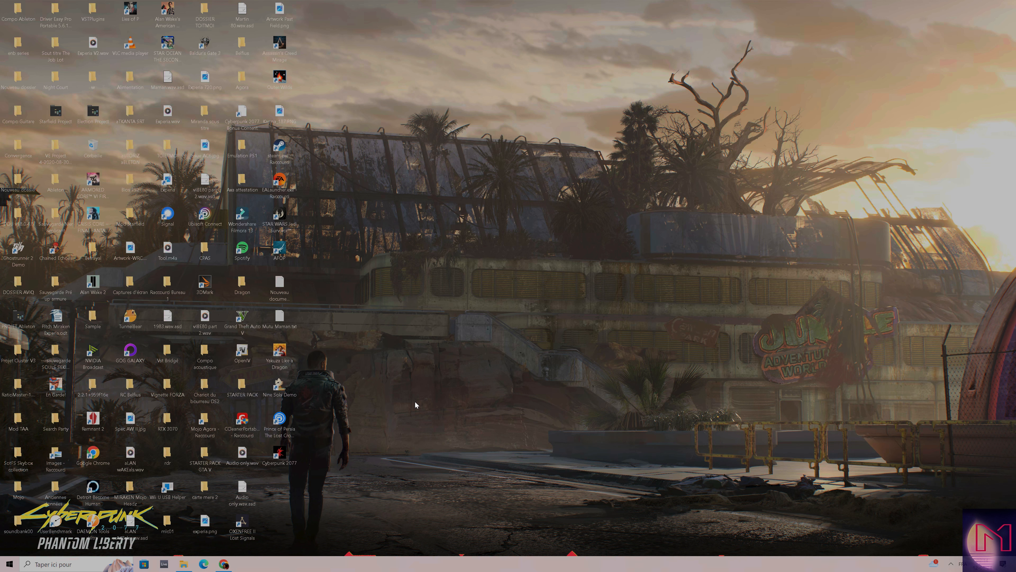
mouse_move(436, 276)
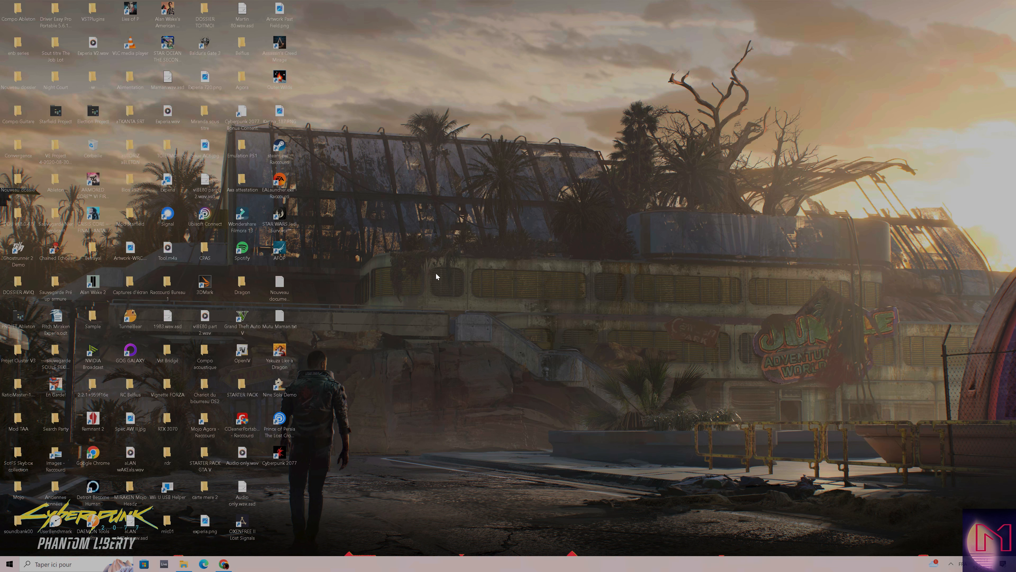
mouse_move(289, 539)
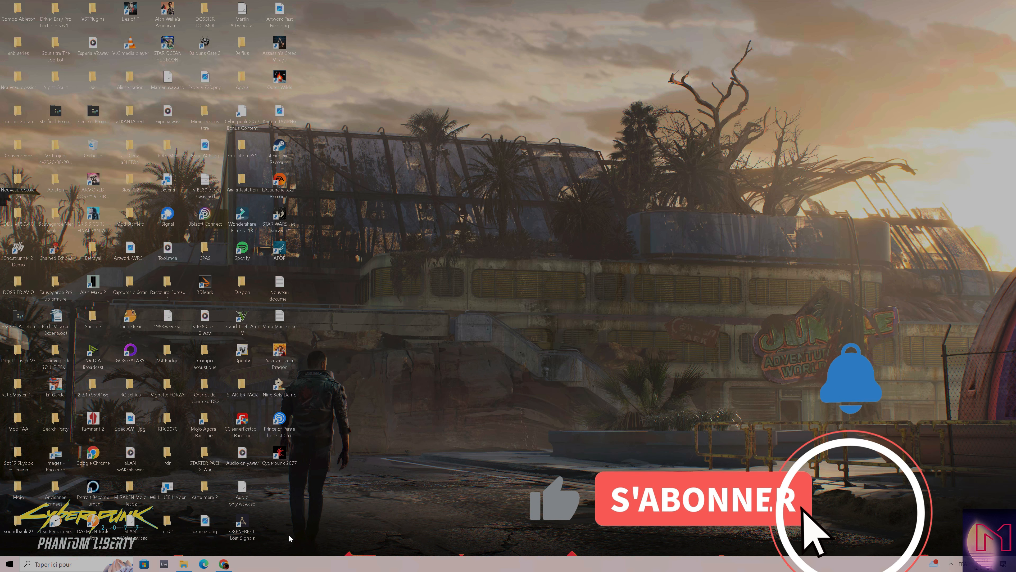
Step: Switch to the browser and scroll the Cyberpunk 2077 HD Reworked Project page toward the author's Witcher 3 link
left_click(702, 503)
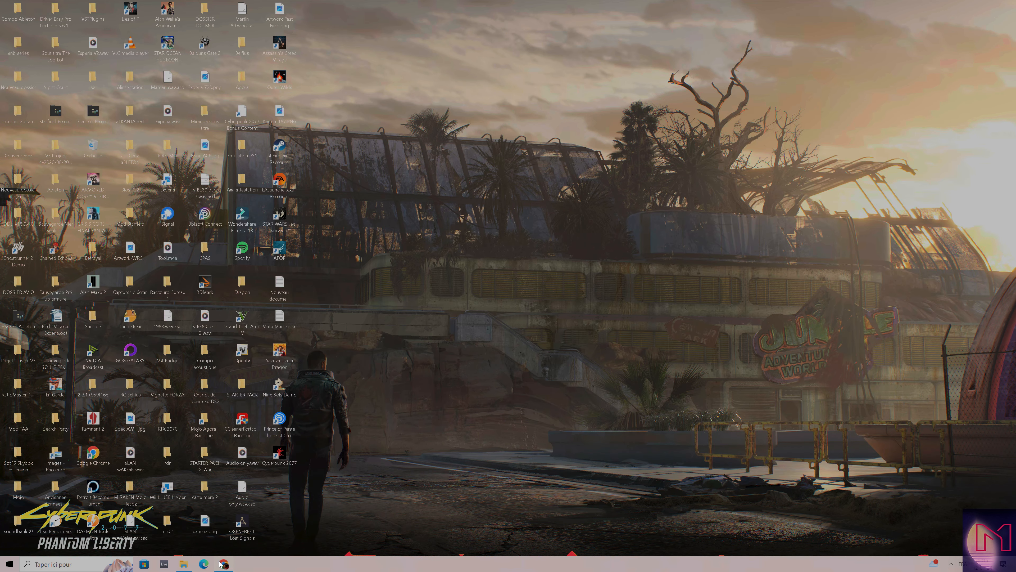
left_click(223, 563)
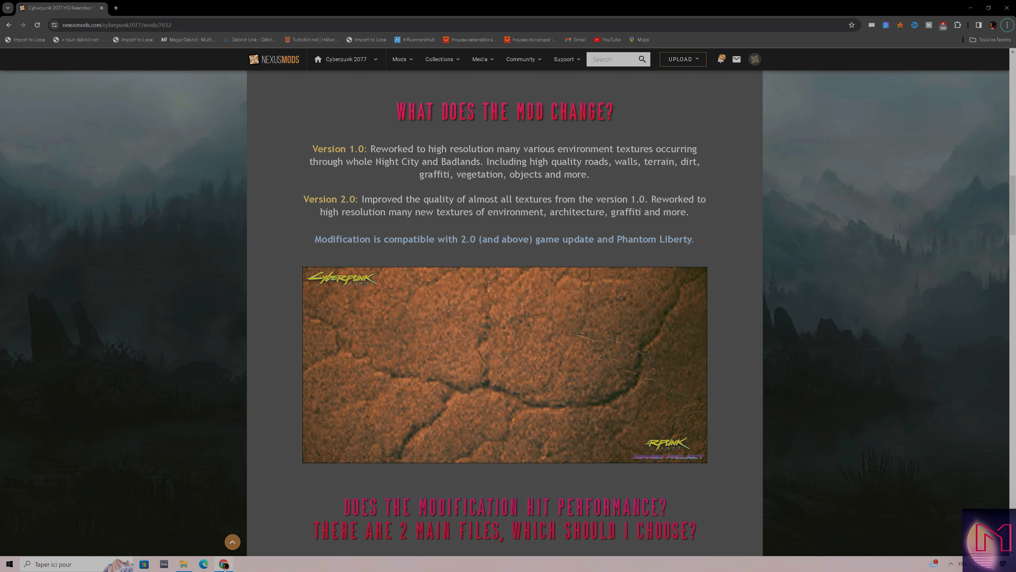
scroll("up", 3)
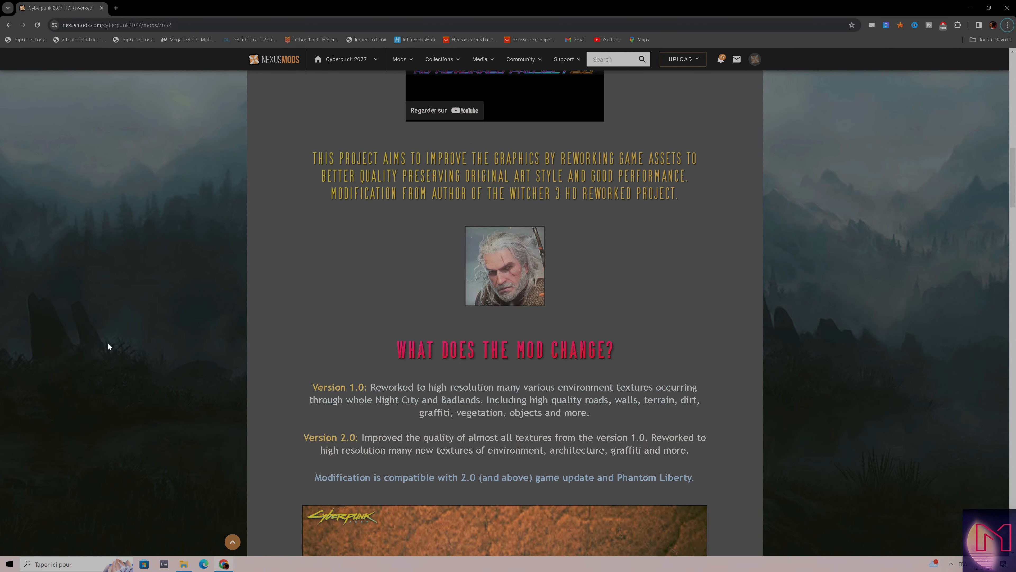
scroll("up", 3)
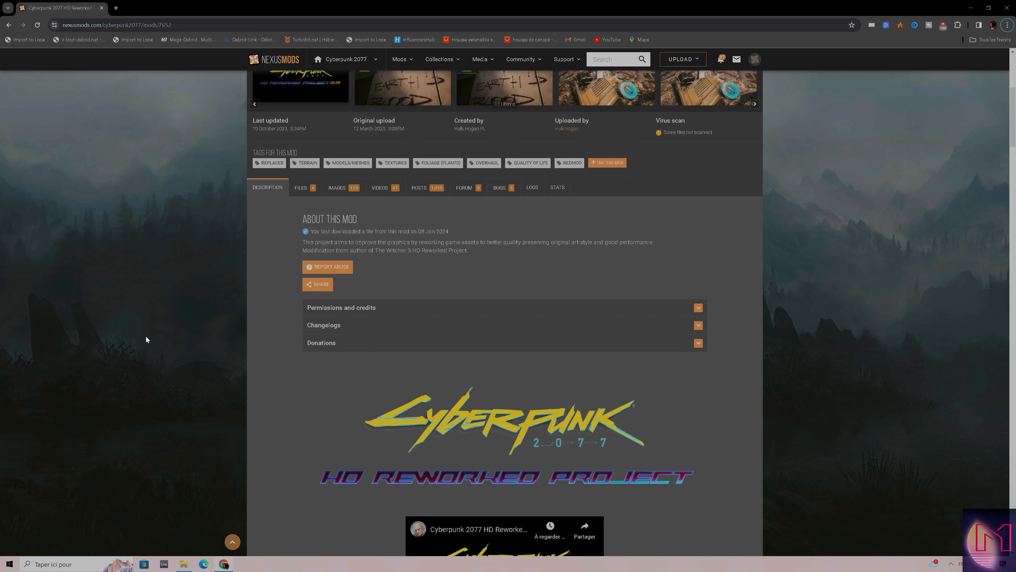
scroll("down", 3)
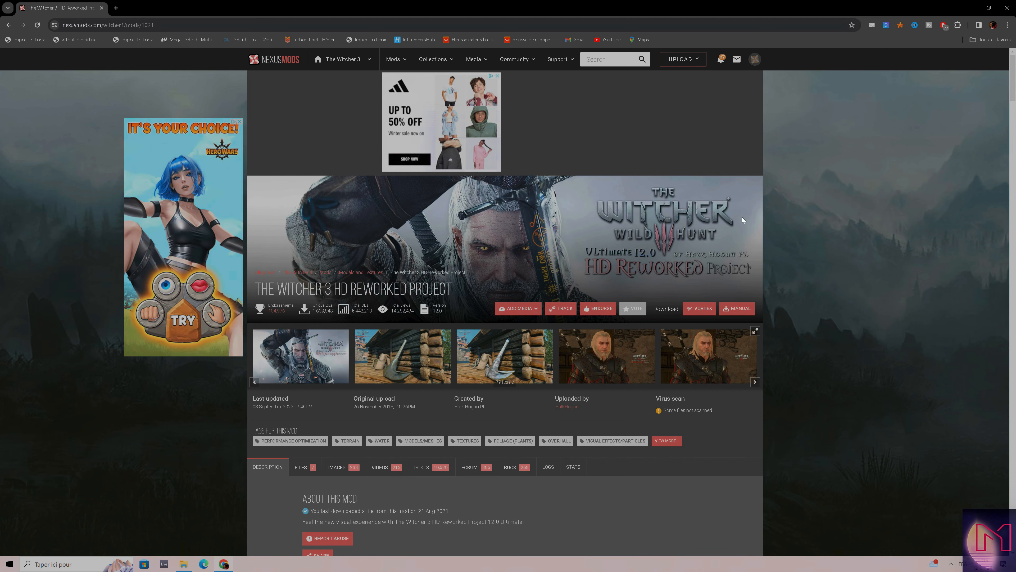
mouse_move(574, 210)
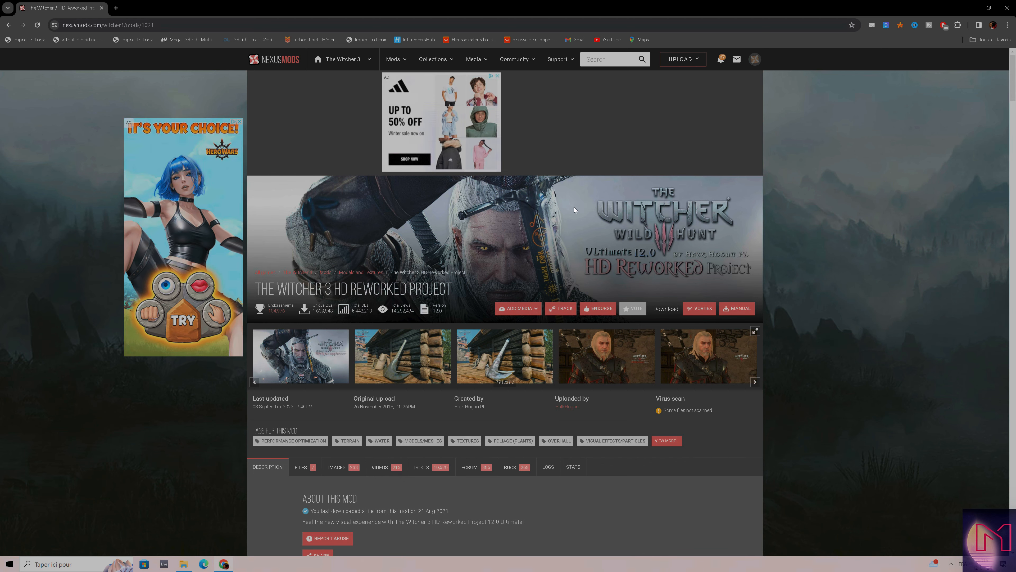
mouse_move(845, 228)
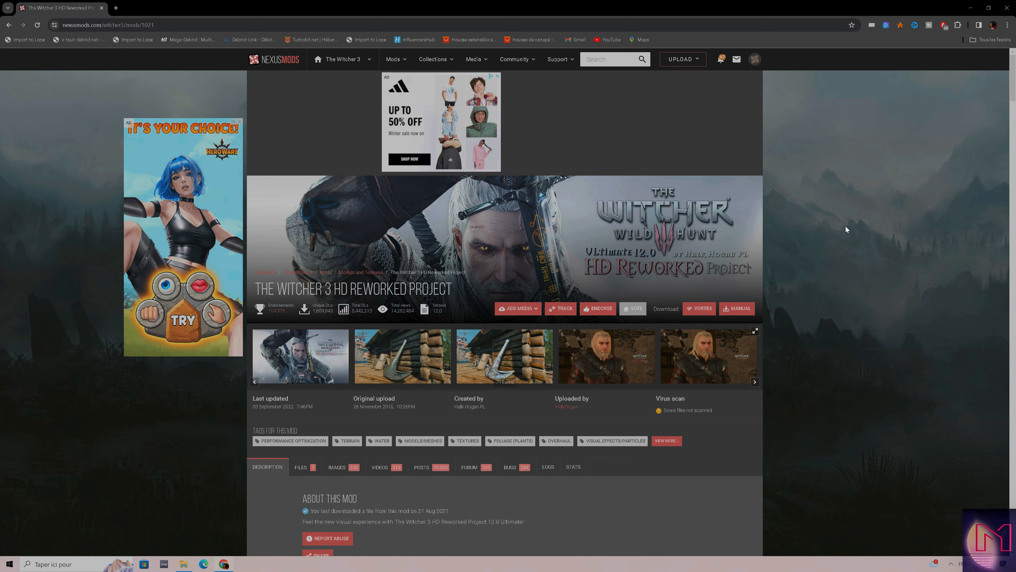
mouse_move(609, 203)
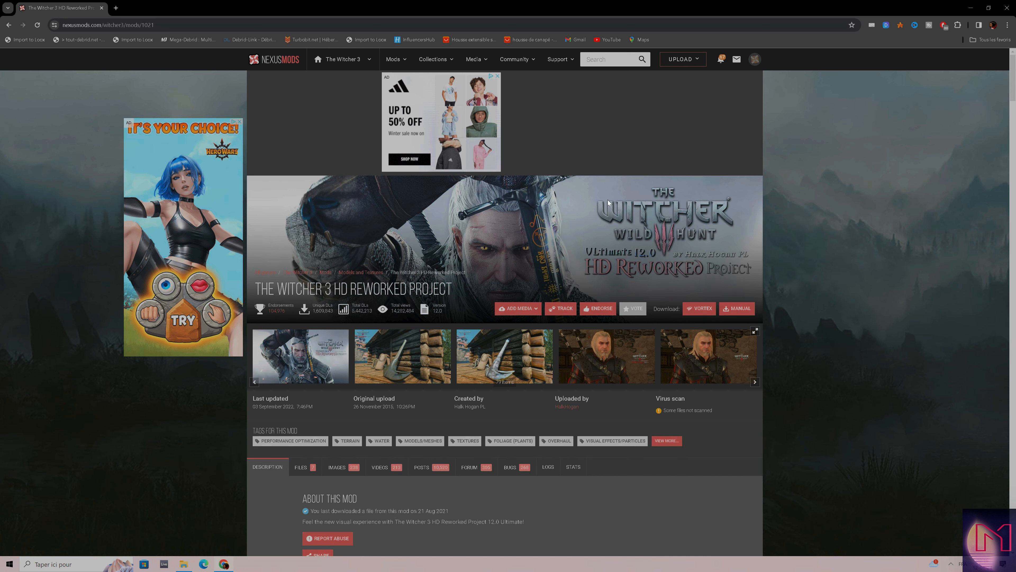
Step: Scroll down through The Witcher 3 HD Reworked Project page before returning to the Google results
scroll("down", 3)
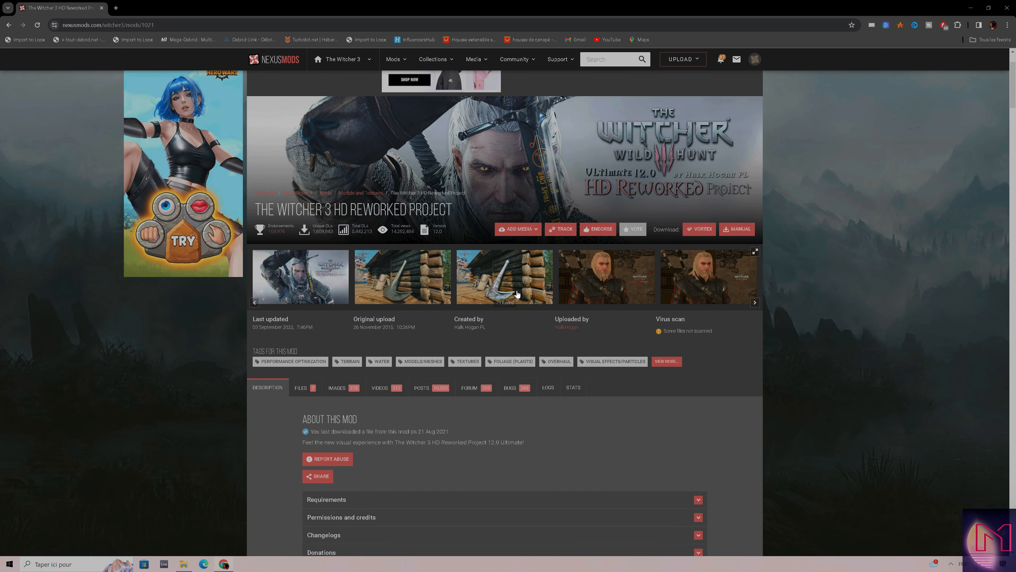
scroll("down", 3)
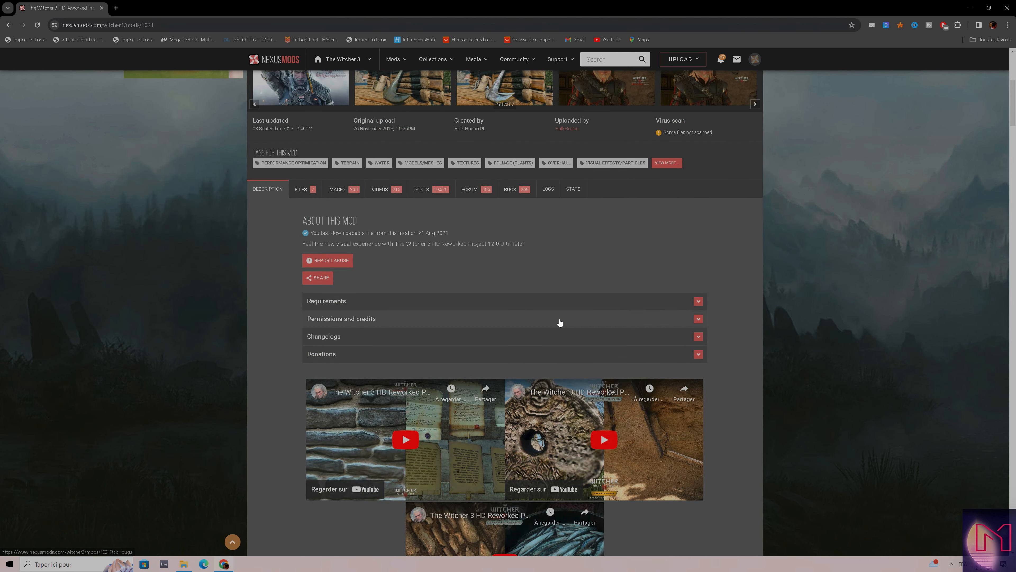
scroll("down", 3)
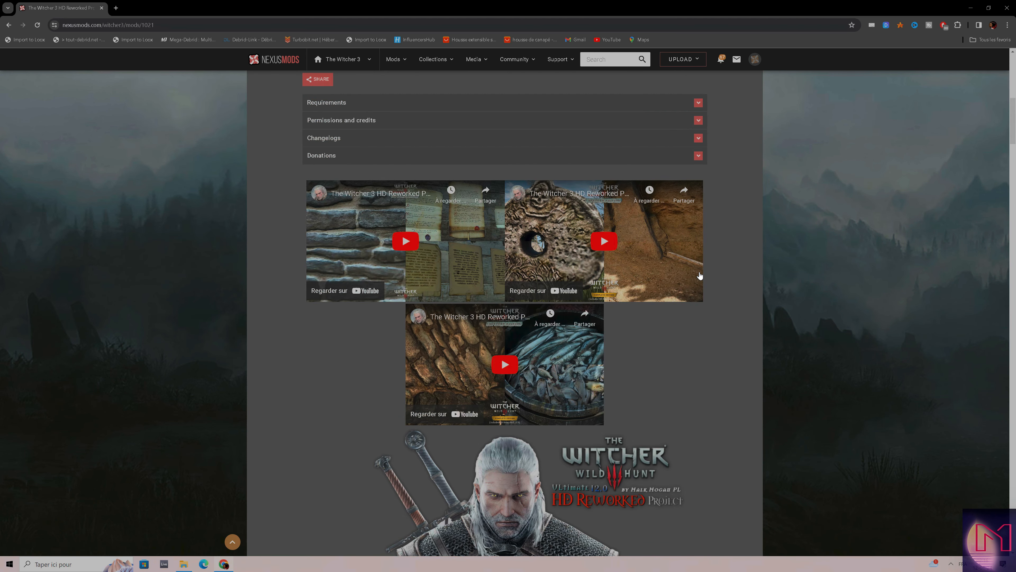
mouse_move(588, 256)
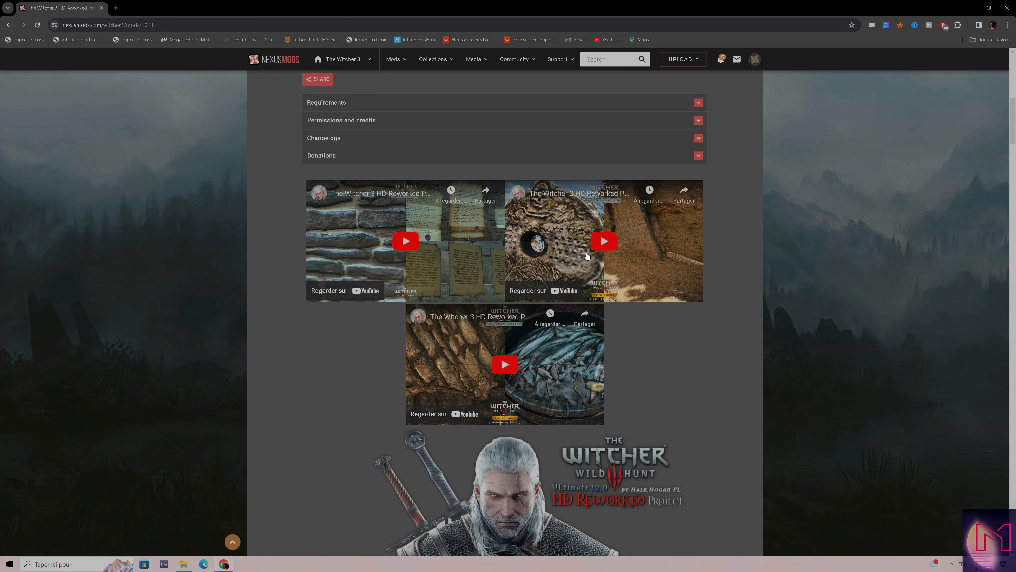
mouse_move(450, 295)
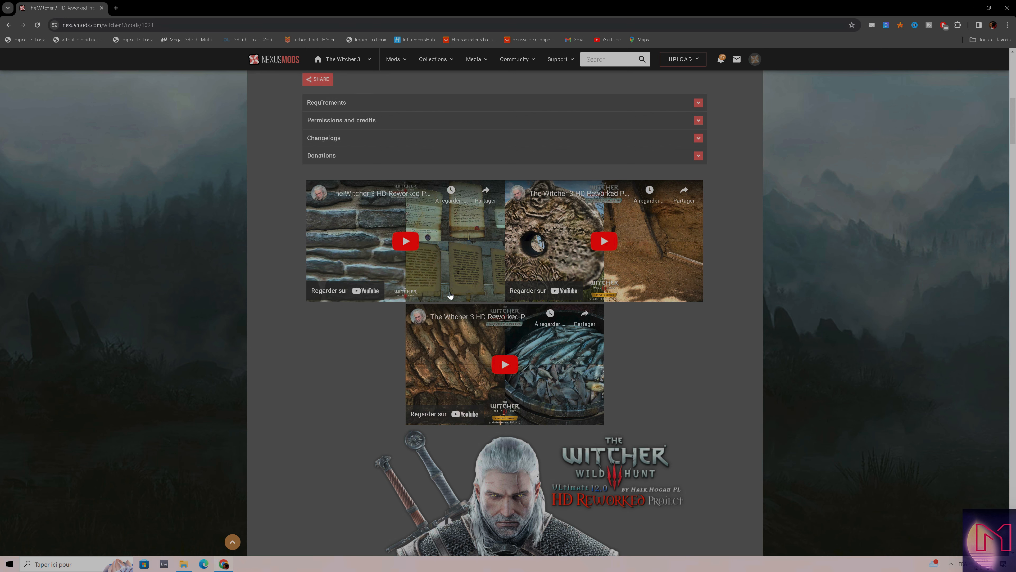
scroll("down", 3)
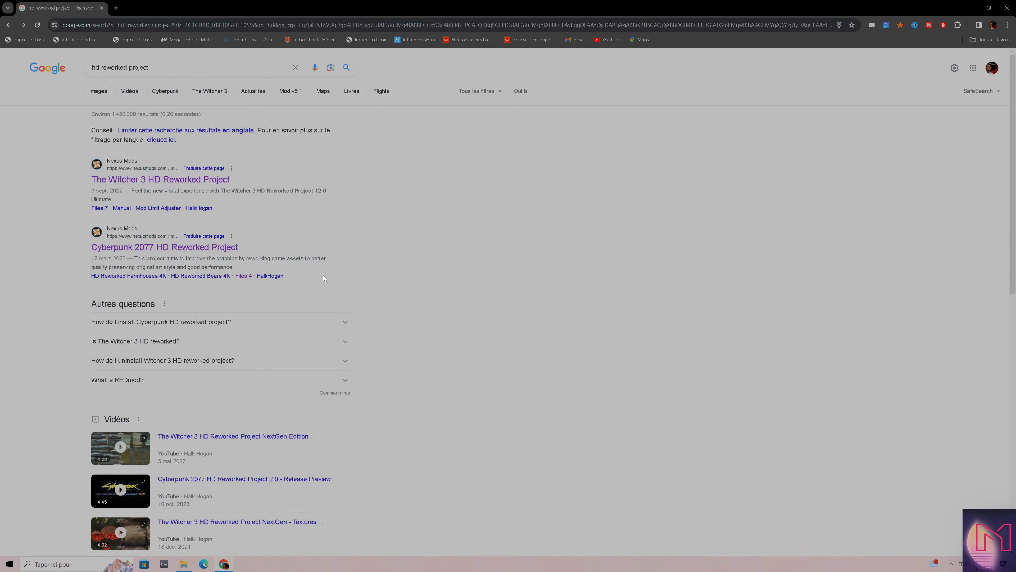
left_click(165, 247)
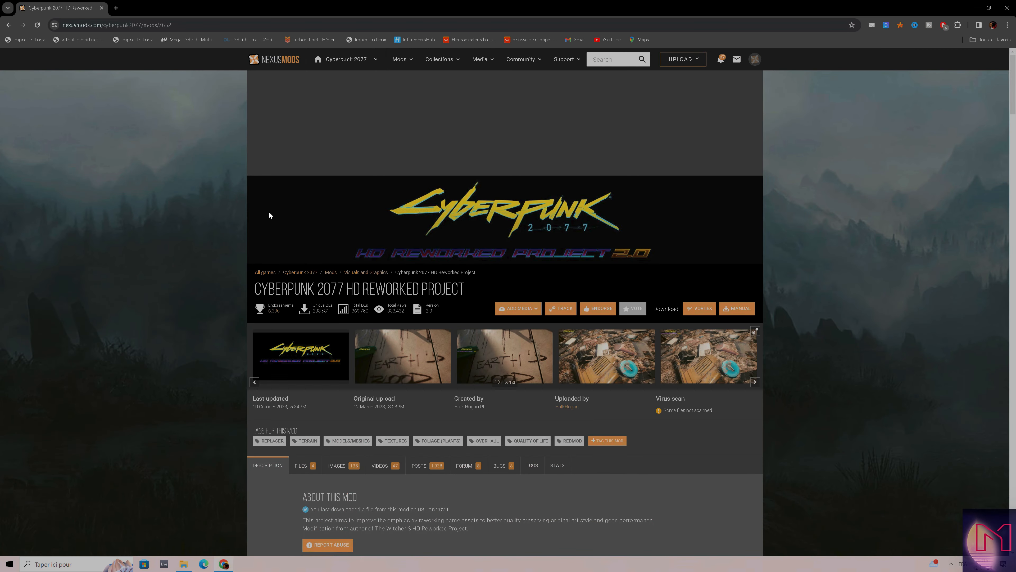
scroll("down", 3)
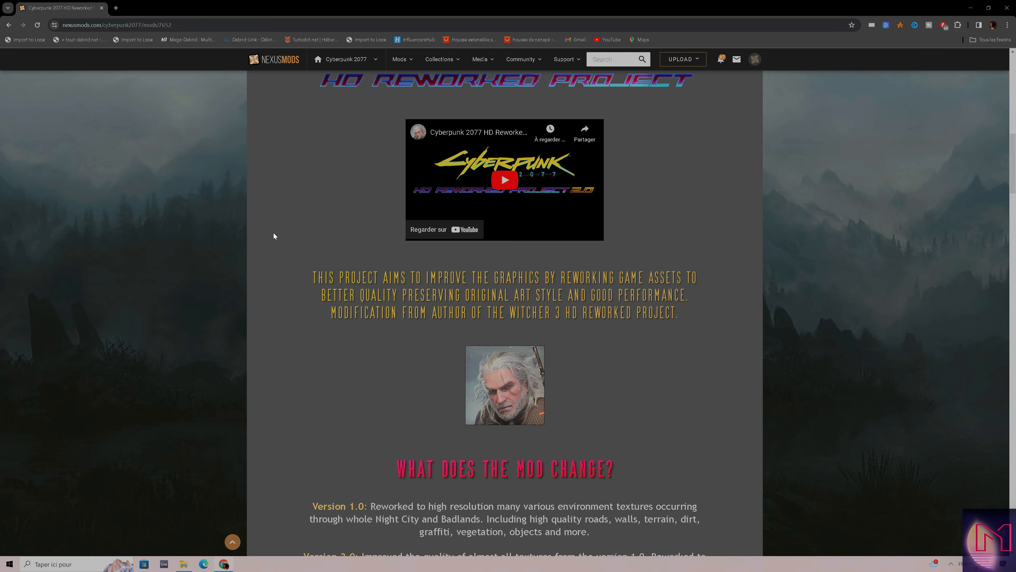
mouse_move(274, 226)
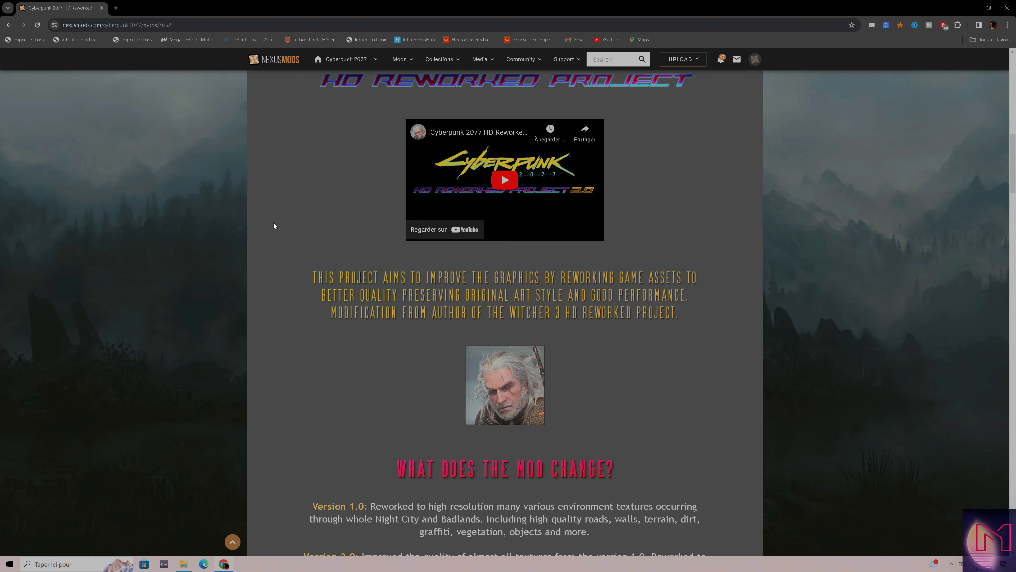
scroll("down", 3)
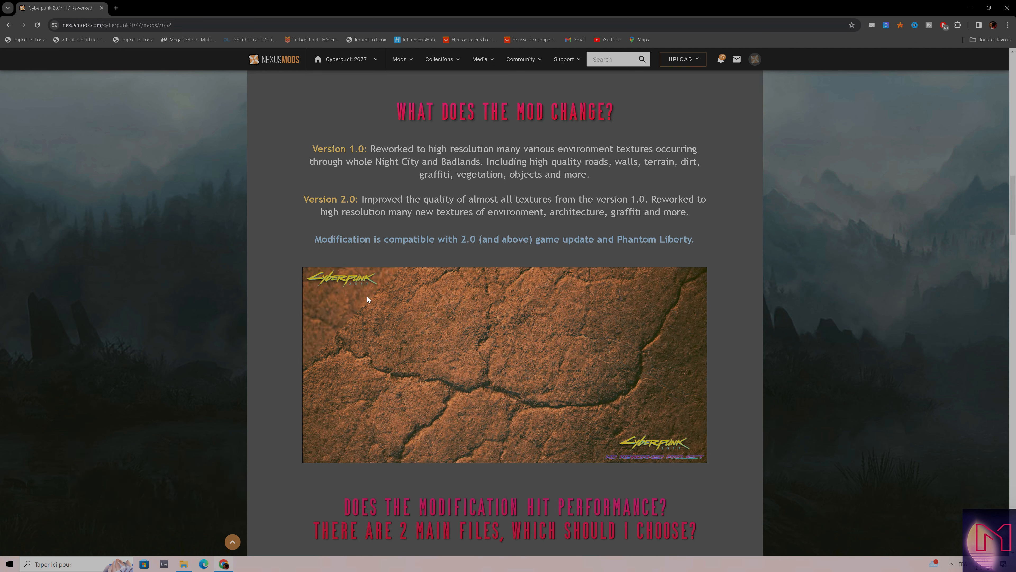
scroll("down", 3)
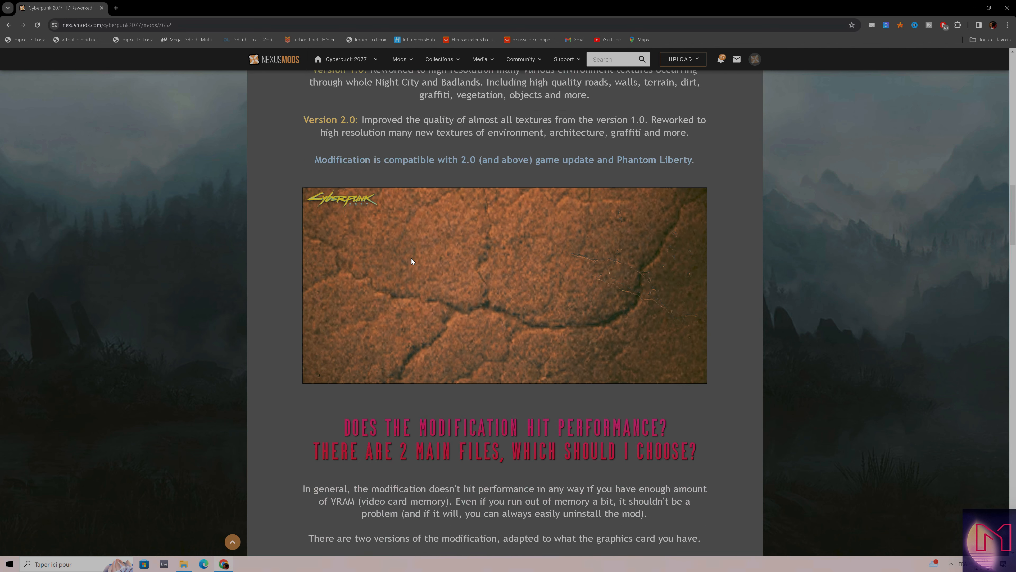
scroll("down", 3)
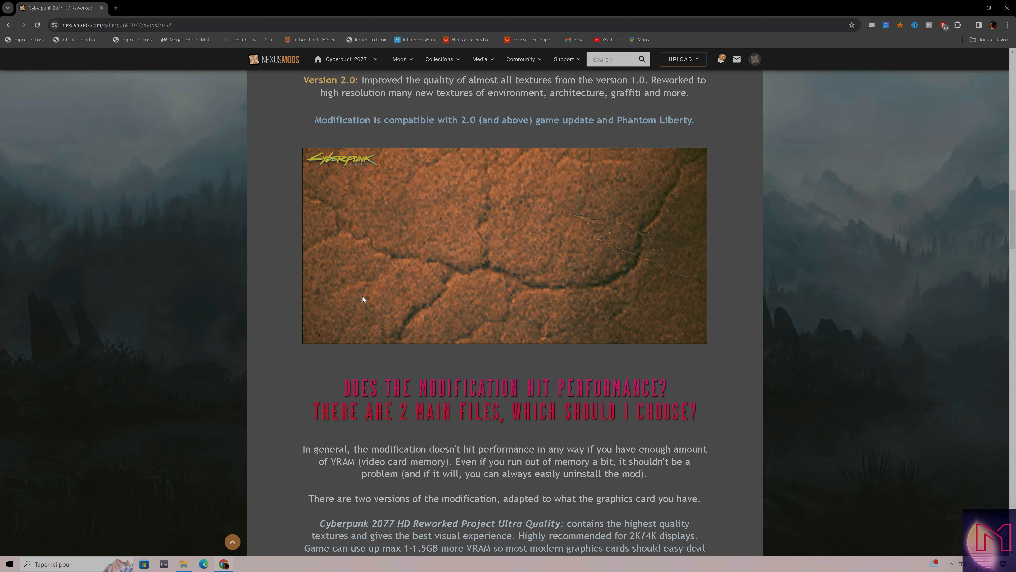
scroll("up", 3)
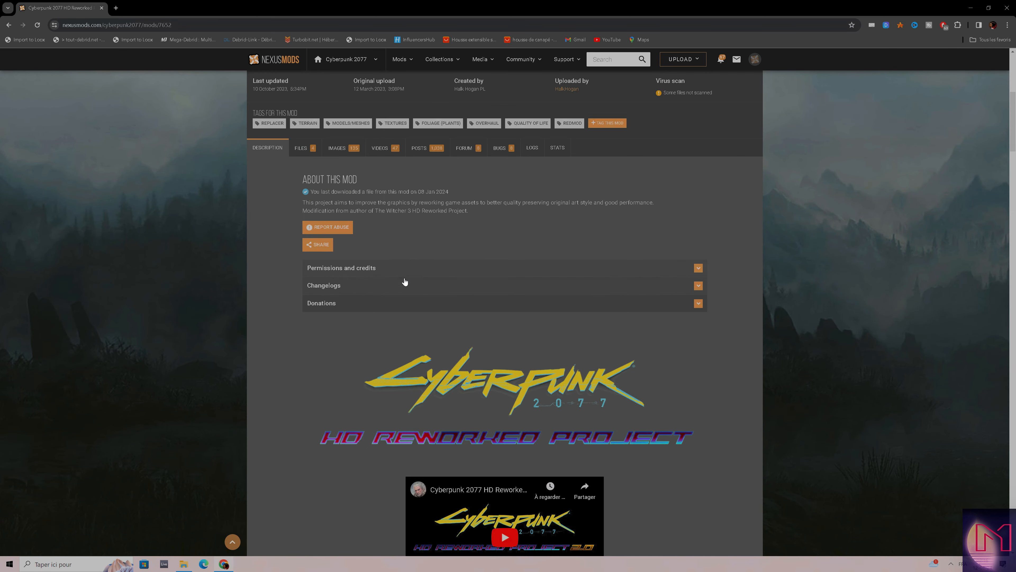
Step: Show the mod's Files list with the Balanced and Ultra Quality main versions
left_click(300, 267)
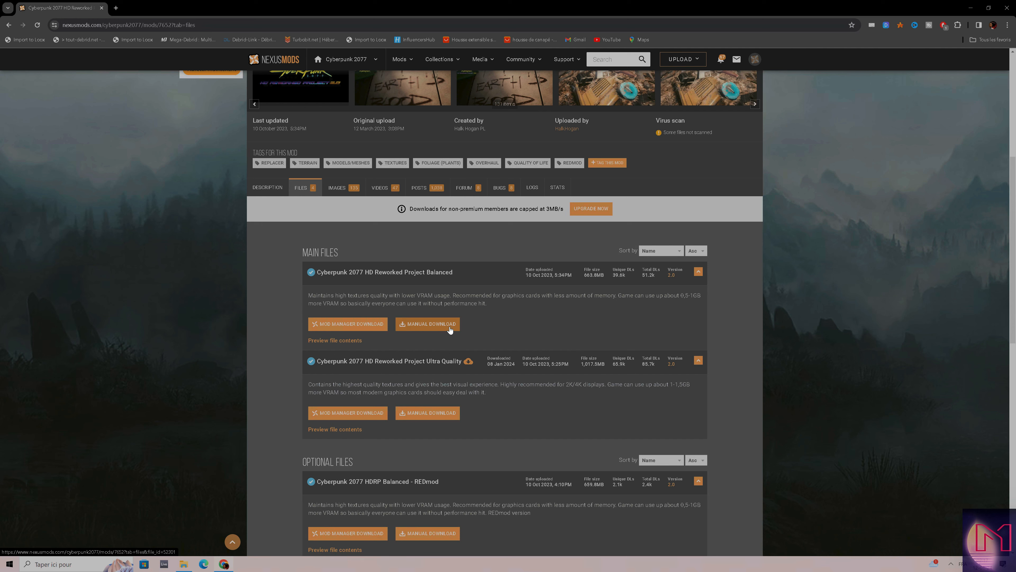
mouse_move(382, 204)
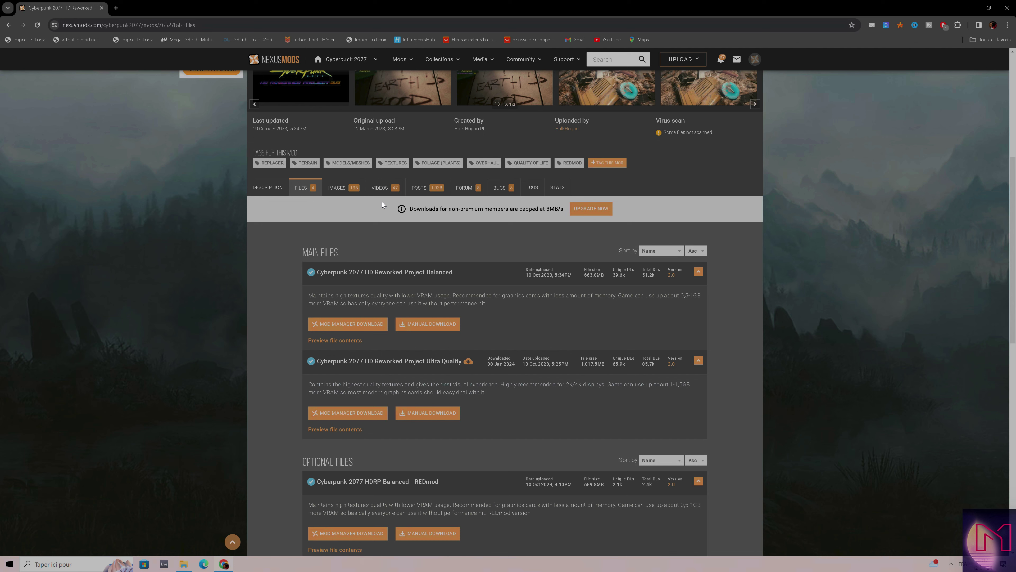
mouse_move(312, 284)
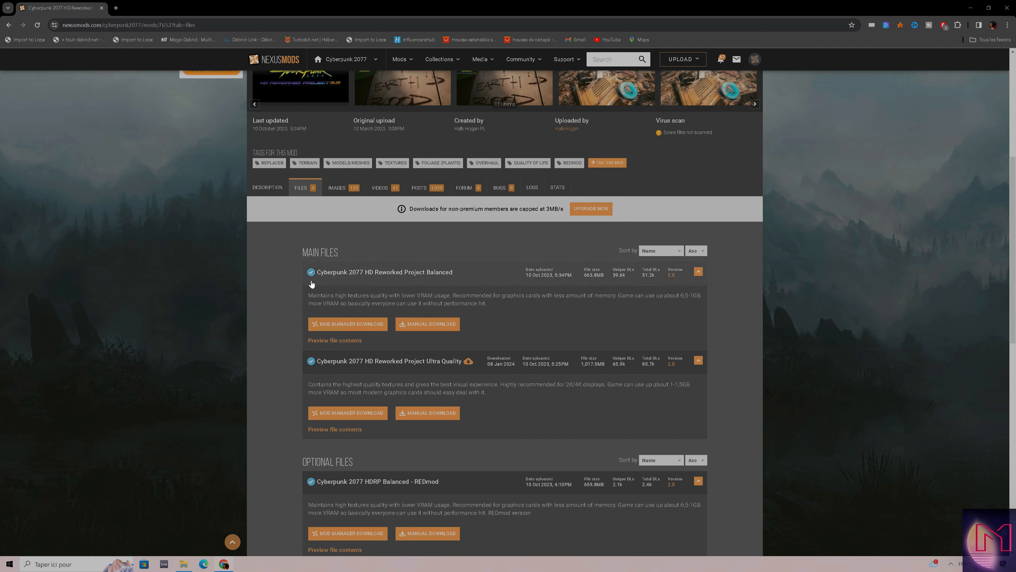
mouse_move(374, 280)
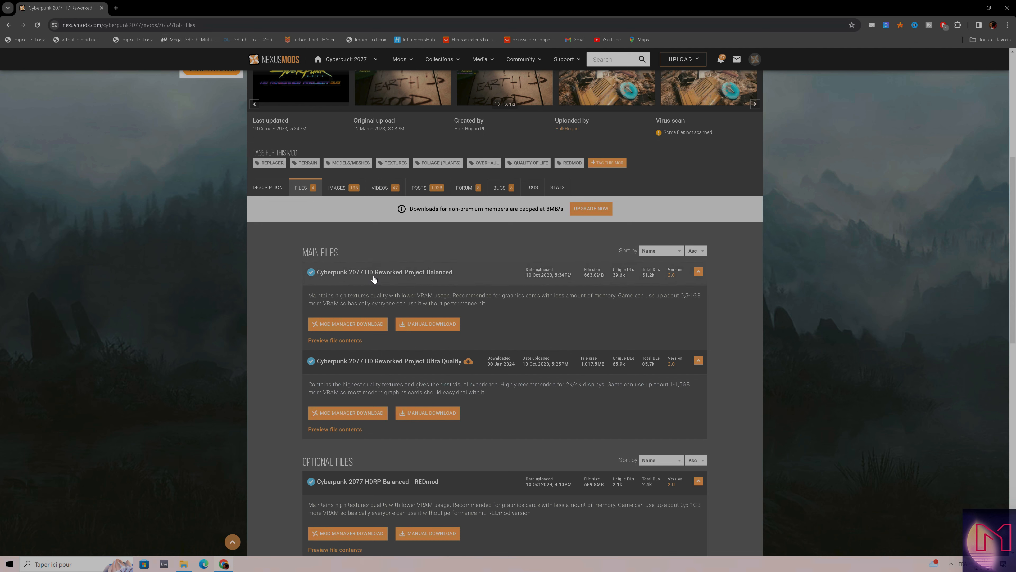
mouse_move(443, 282)
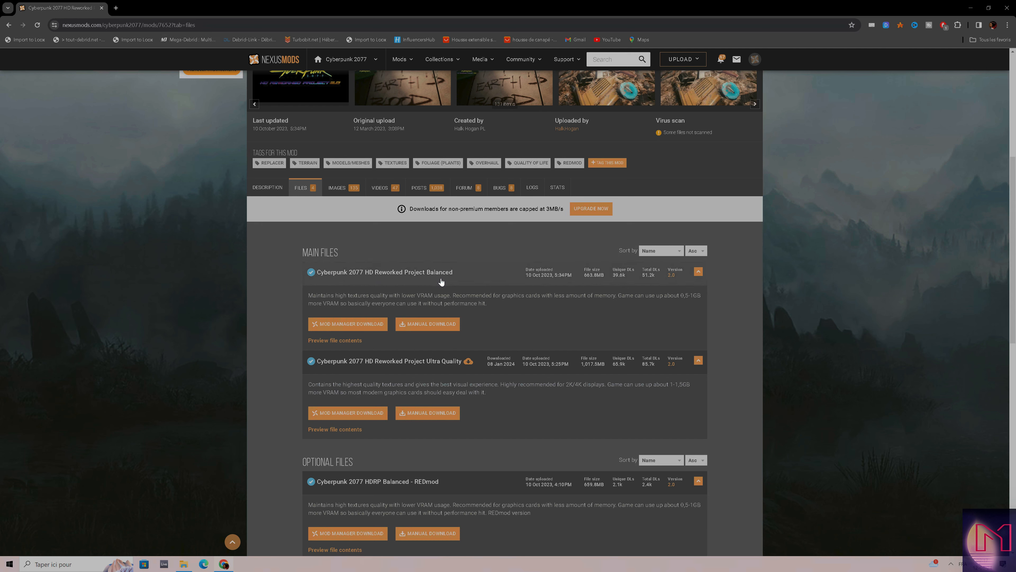
mouse_move(452, 268)
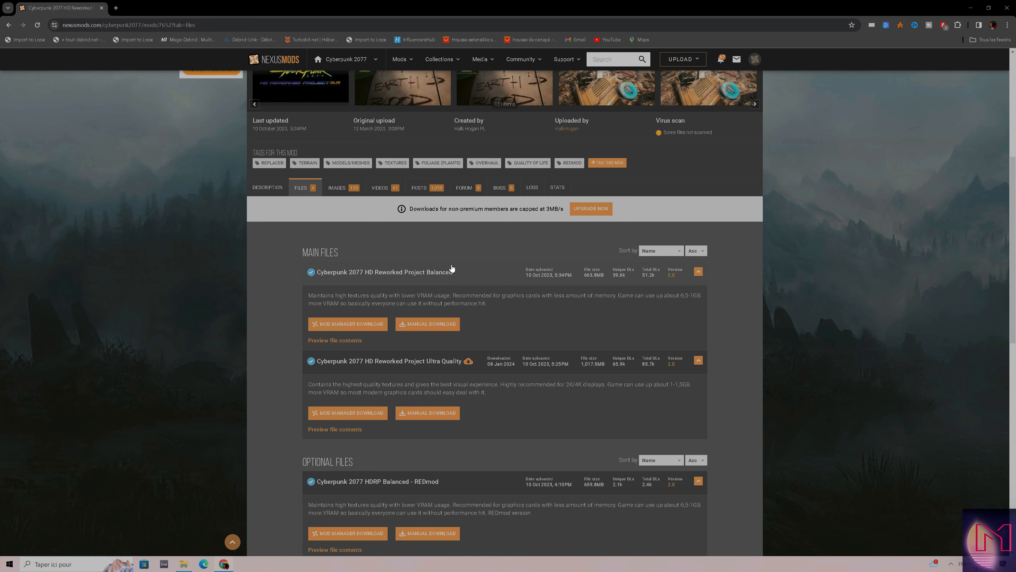
mouse_move(690, 306)
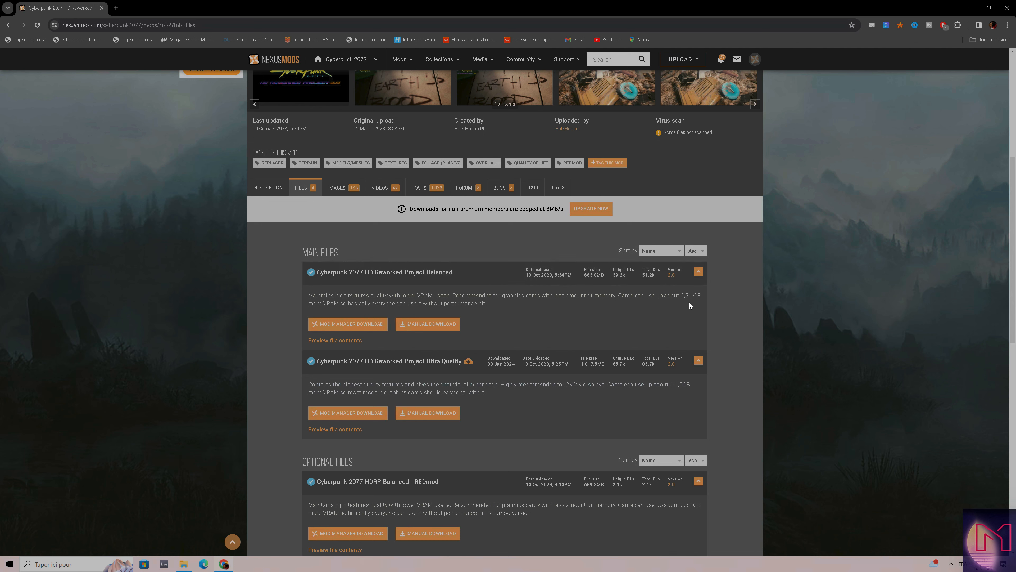
mouse_move(682, 295)
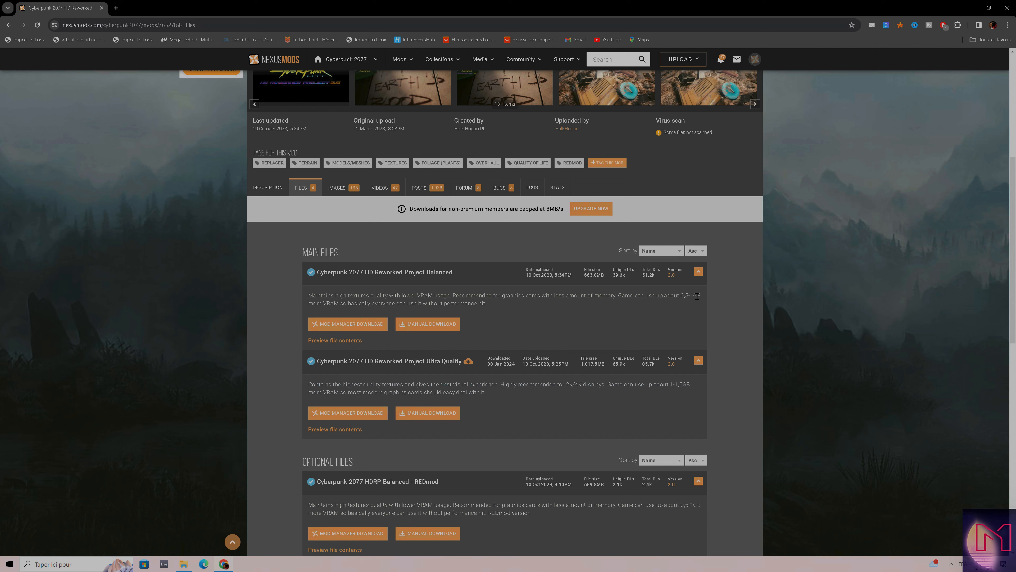
mouse_move(461, 298)
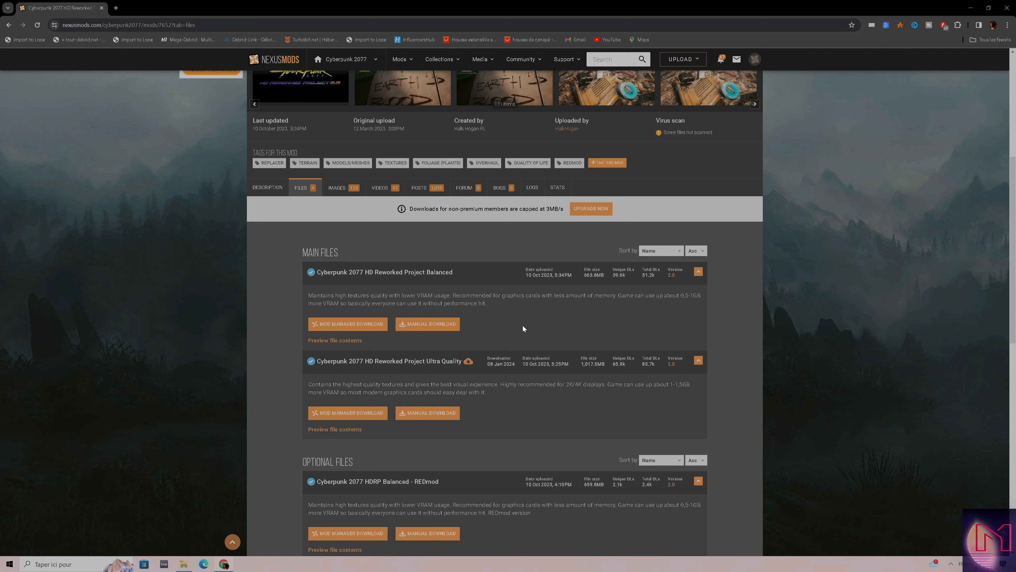
mouse_move(553, 309)
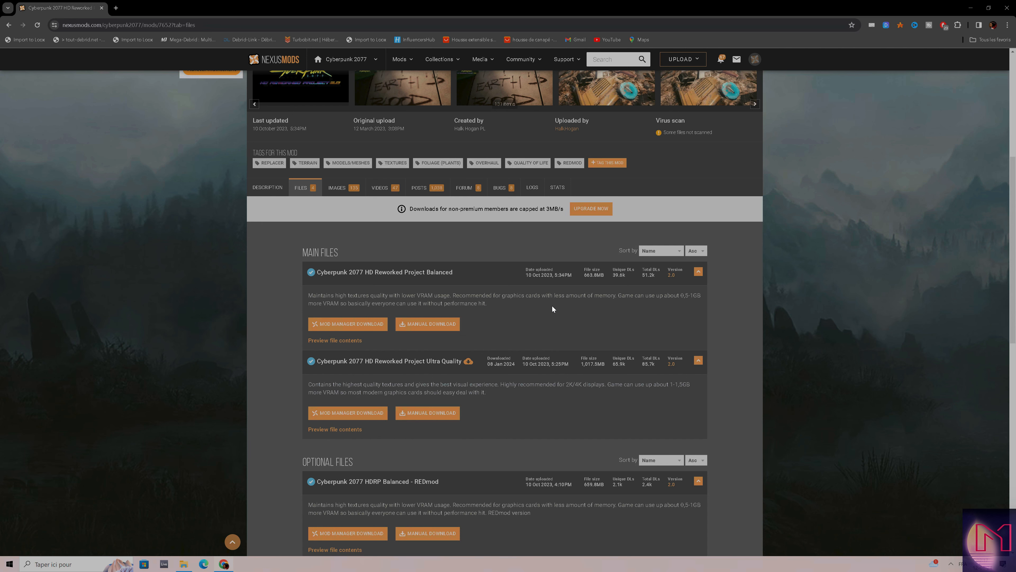
Step: Scroll down the files list to reveal the optional Ultra Quality REDmod version
scroll("down", 3)
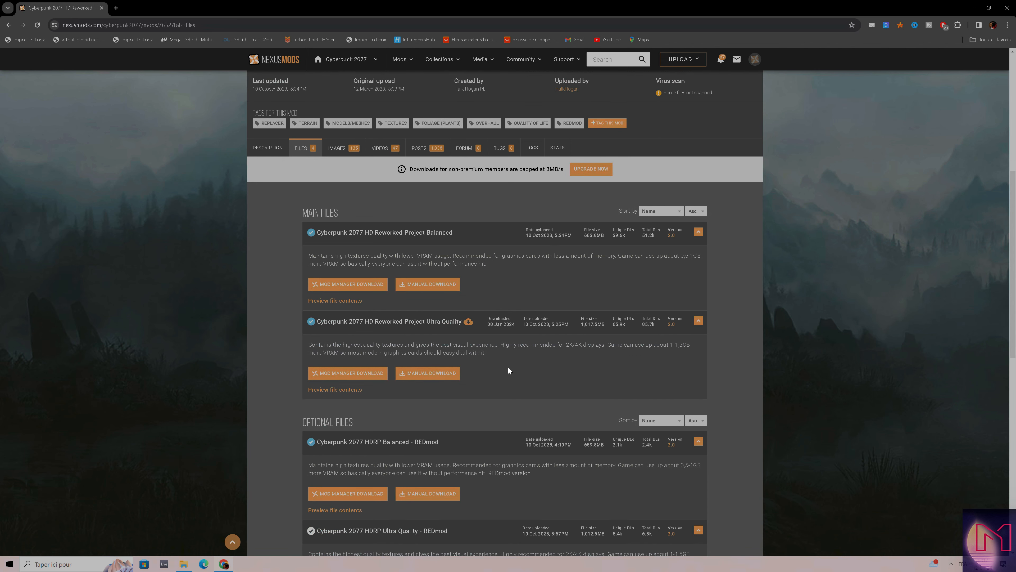
mouse_move(363, 325)
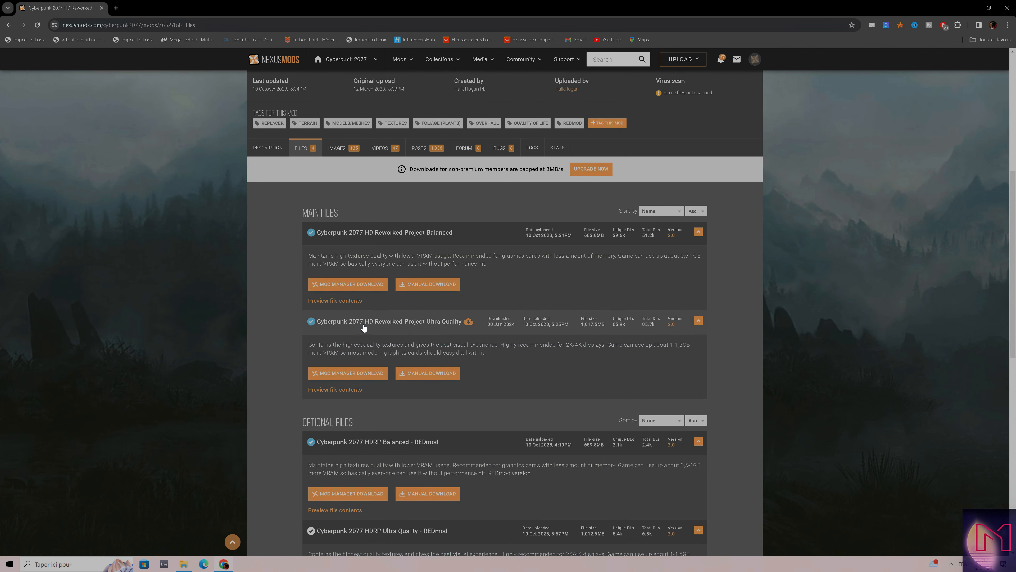
mouse_move(424, 324)
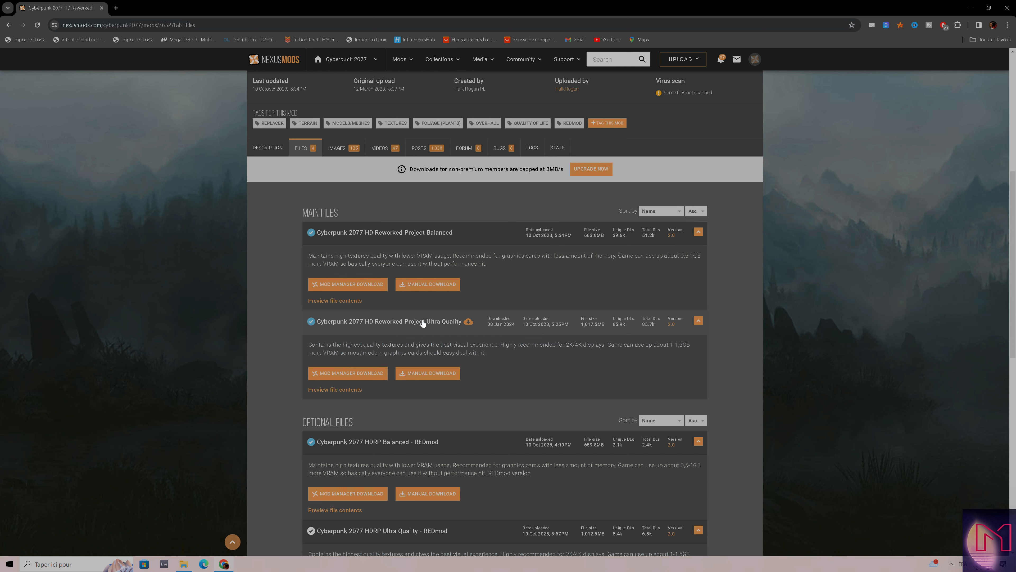
mouse_move(430, 330)
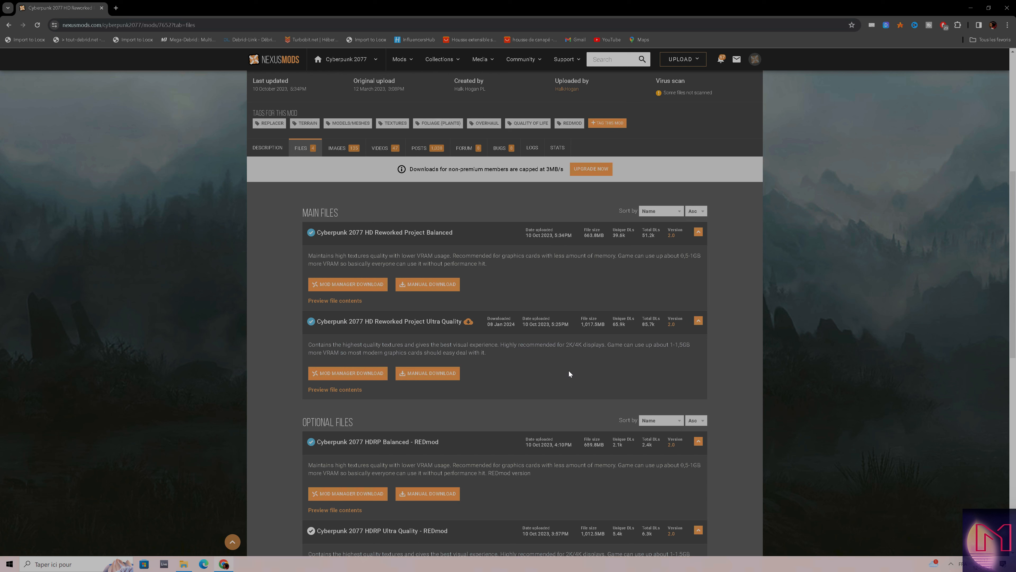
mouse_move(567, 375)
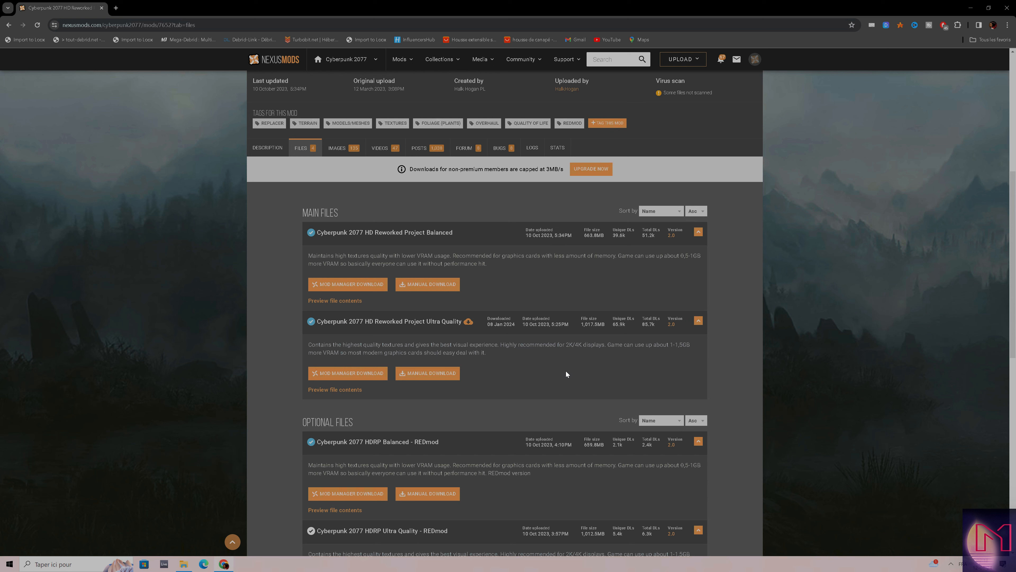
mouse_move(555, 339)
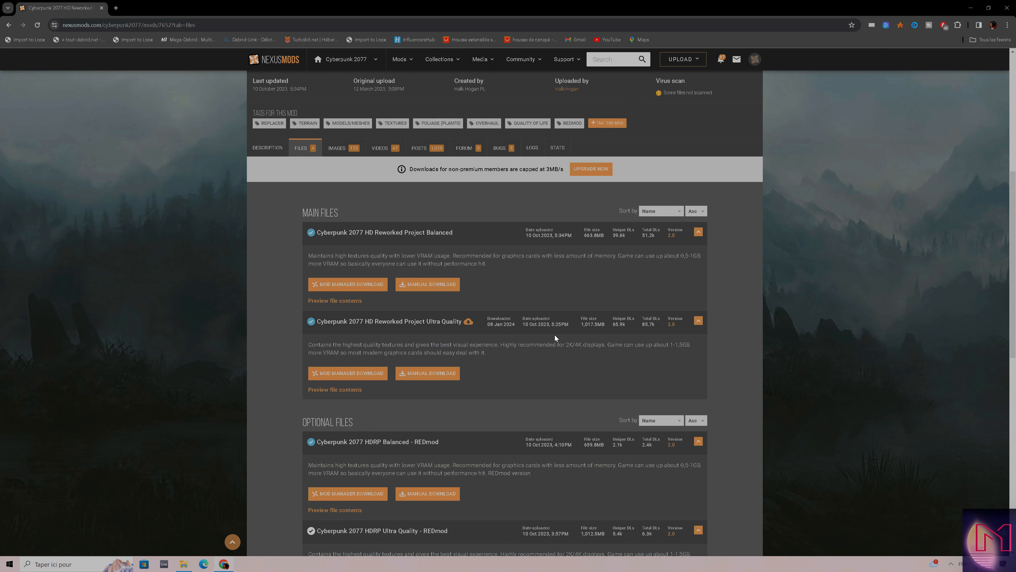
mouse_move(607, 367)
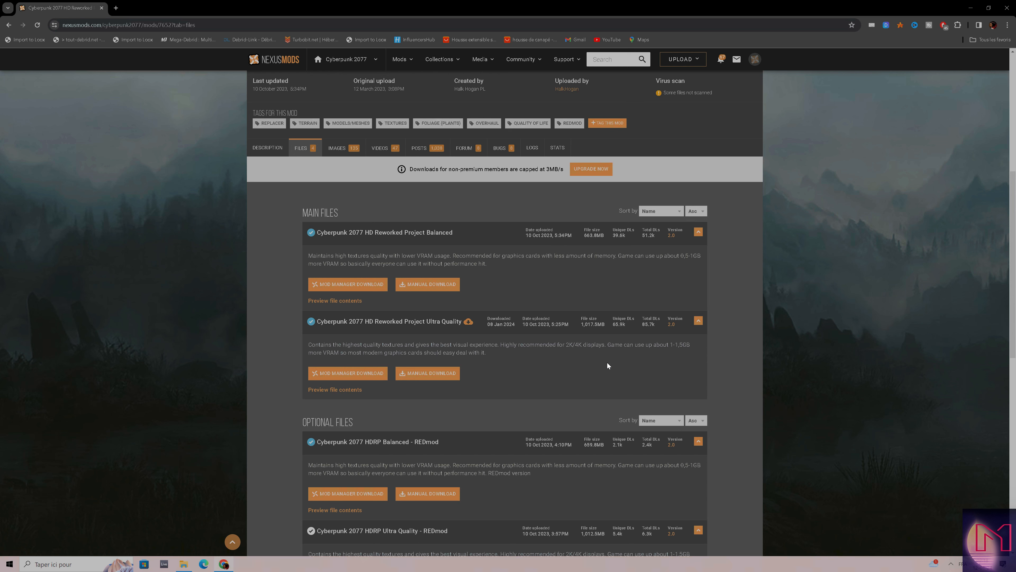
mouse_move(500, 361)
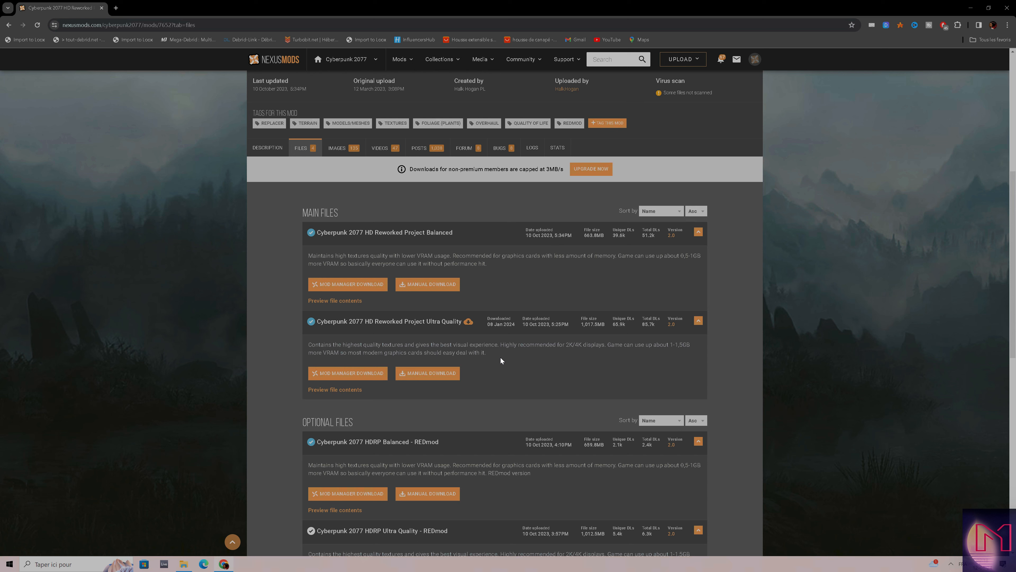
mouse_move(555, 364)
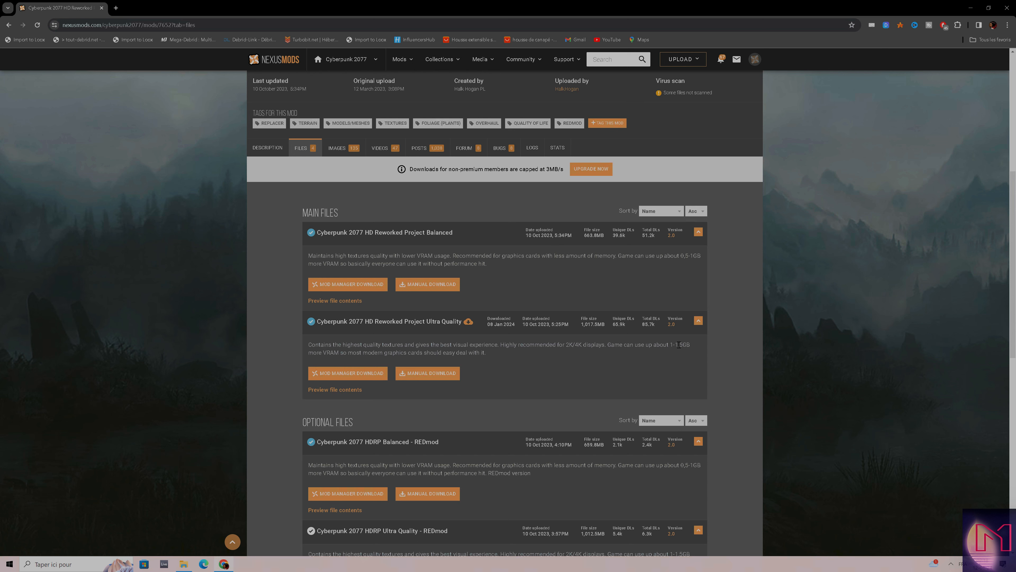
mouse_move(688, 367)
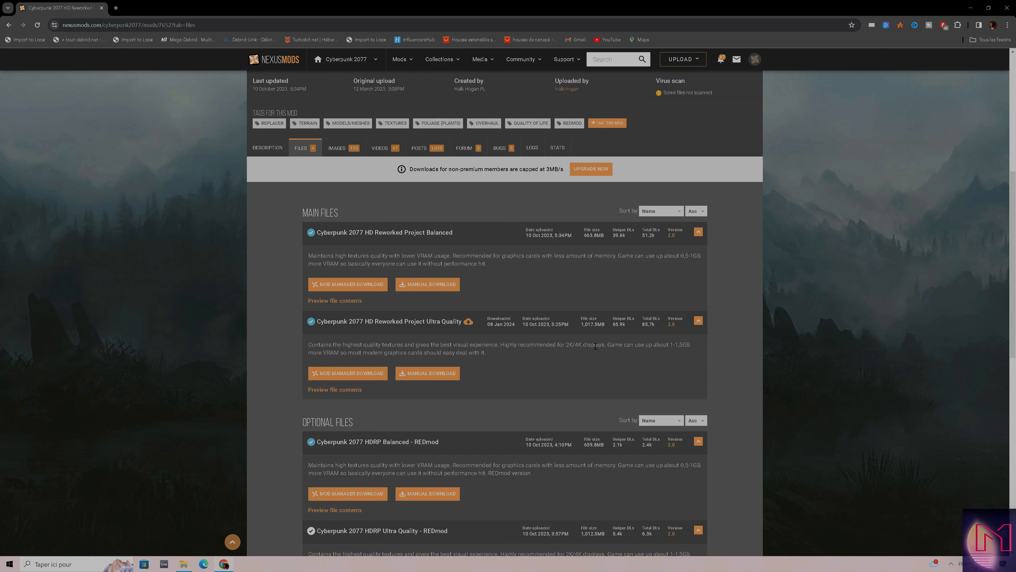
mouse_move(684, 357)
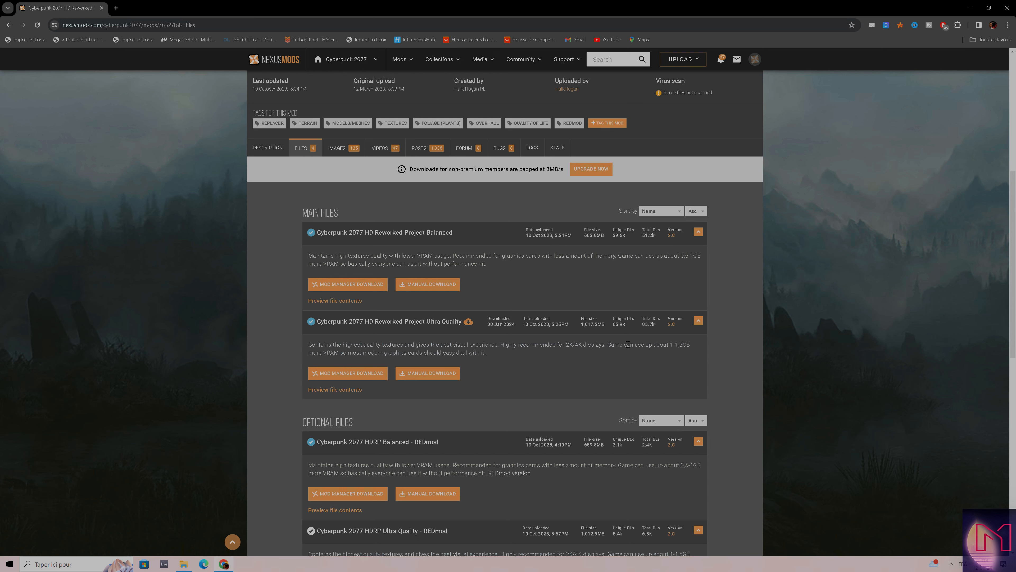
mouse_move(599, 341)
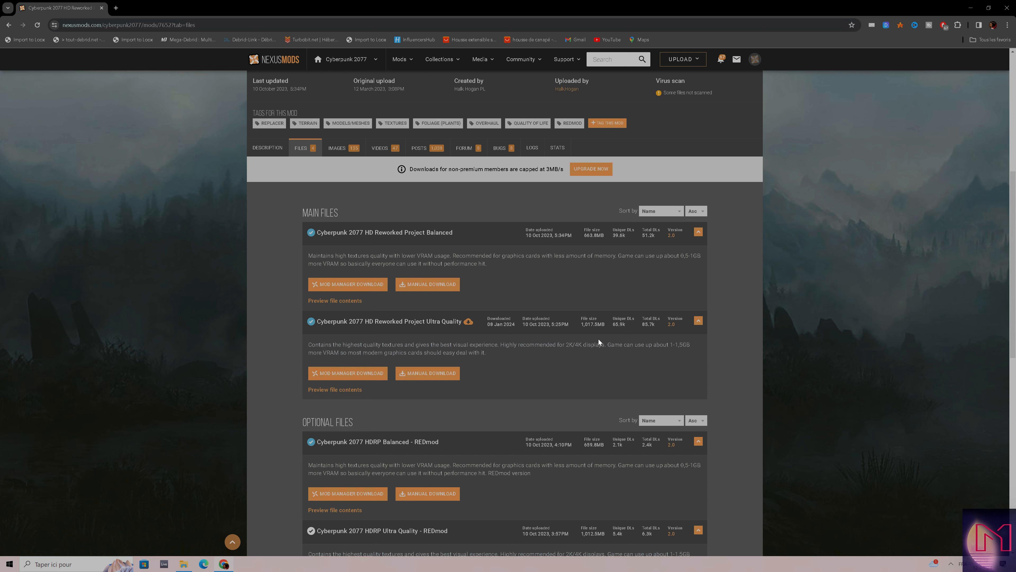
mouse_move(626, 352)
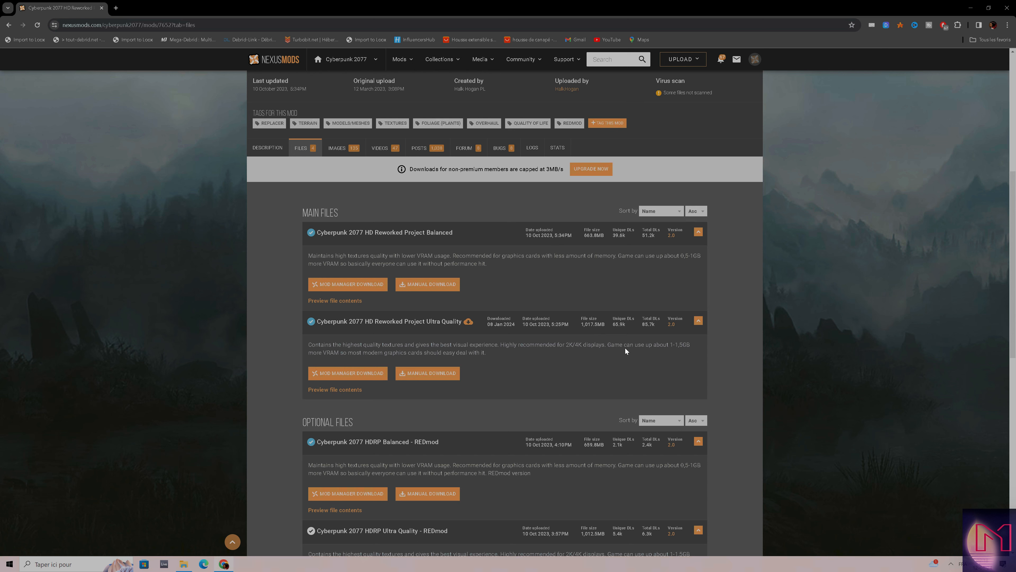
mouse_move(220, 361)
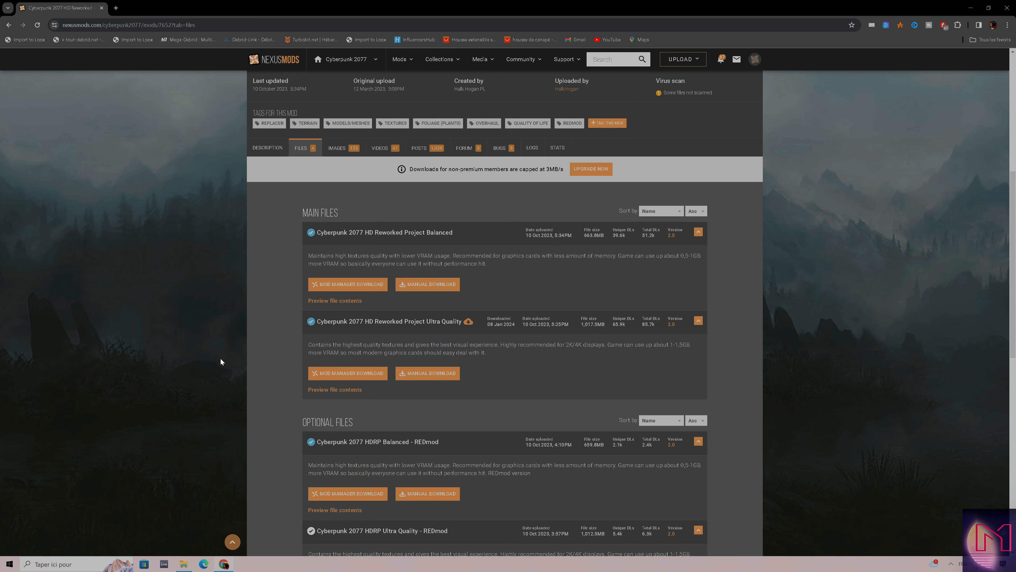
mouse_move(426, 376)
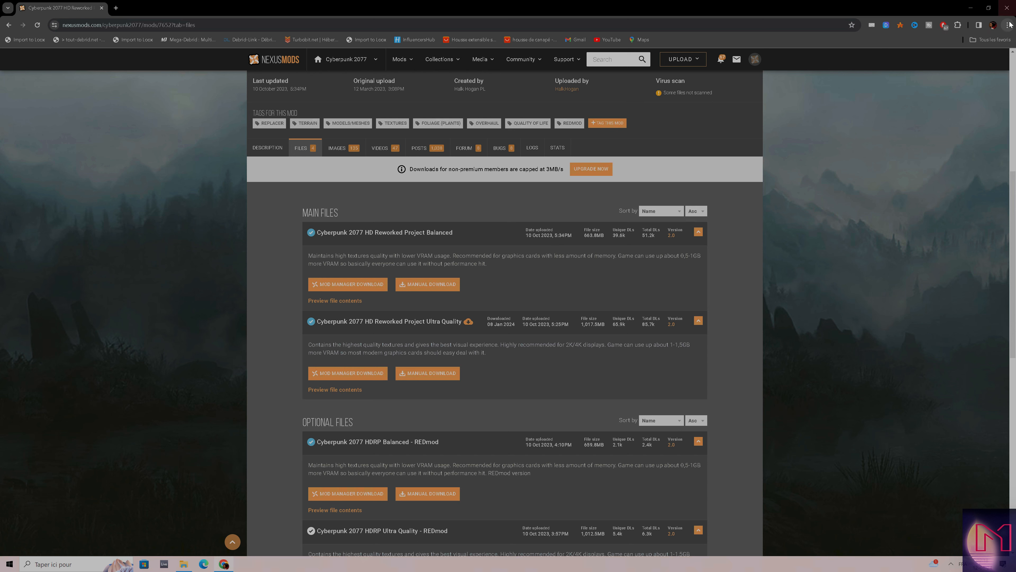
mouse_move(419, 378)
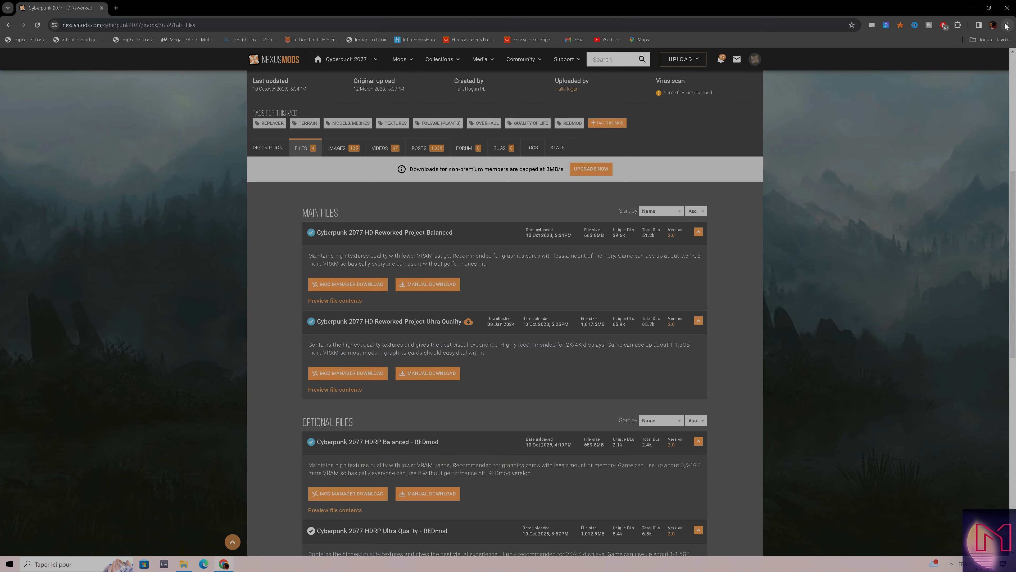
mouse_move(411, 377)
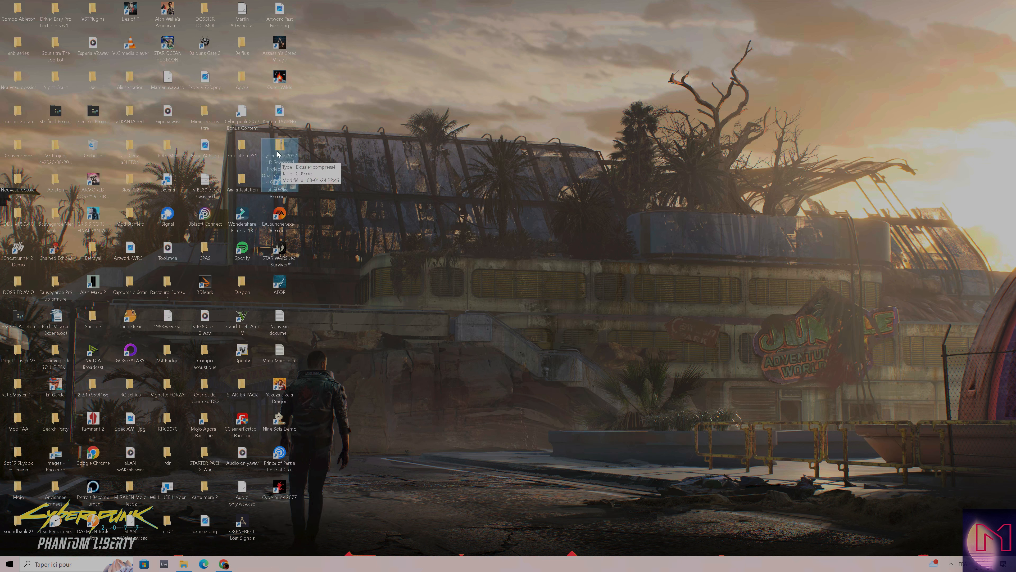
Step: Check the downloaded Ultra Quality zip's properties and close the properties window
right_click(279, 147)
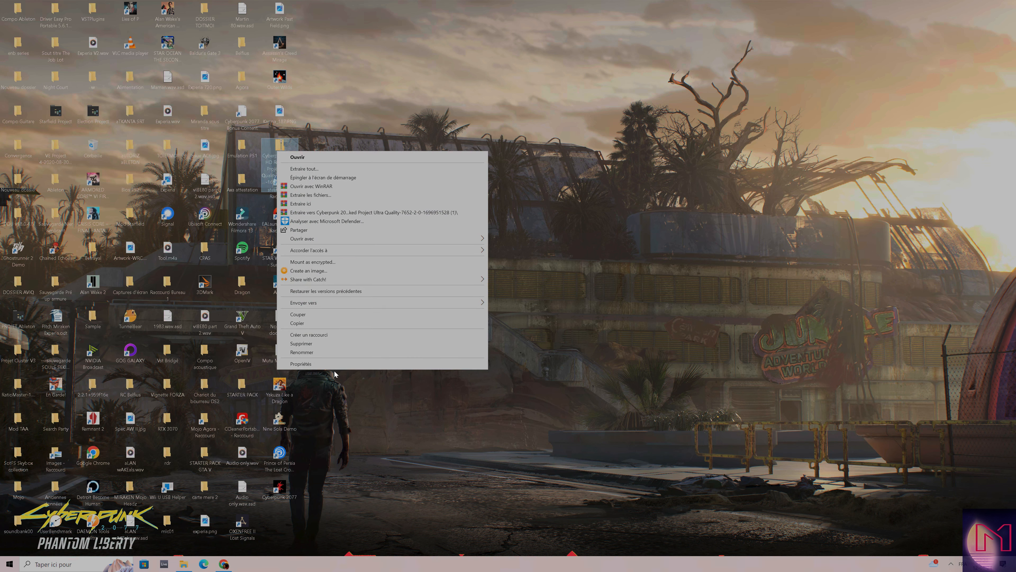
left_click(301, 363)
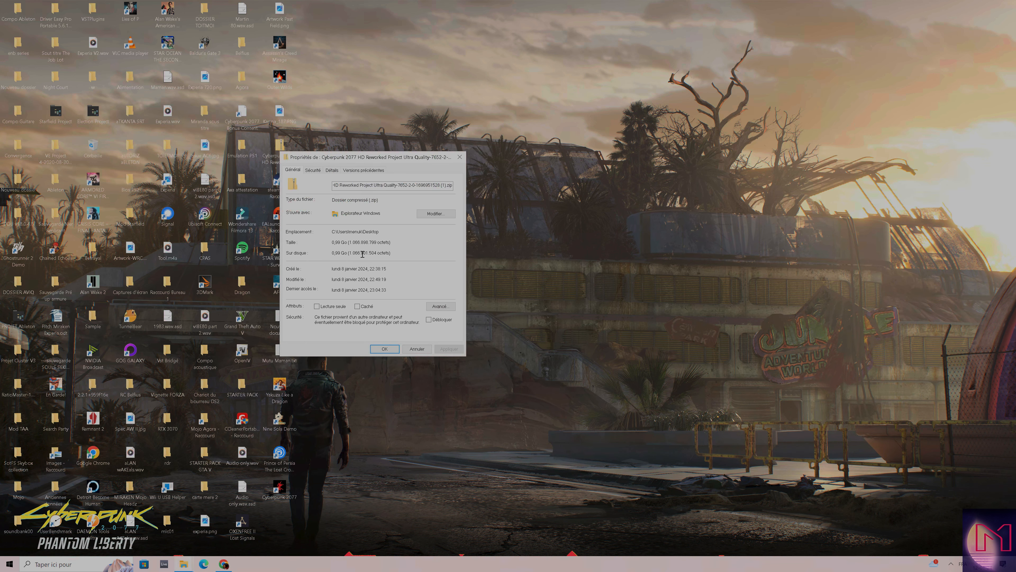
left_click(385, 349)
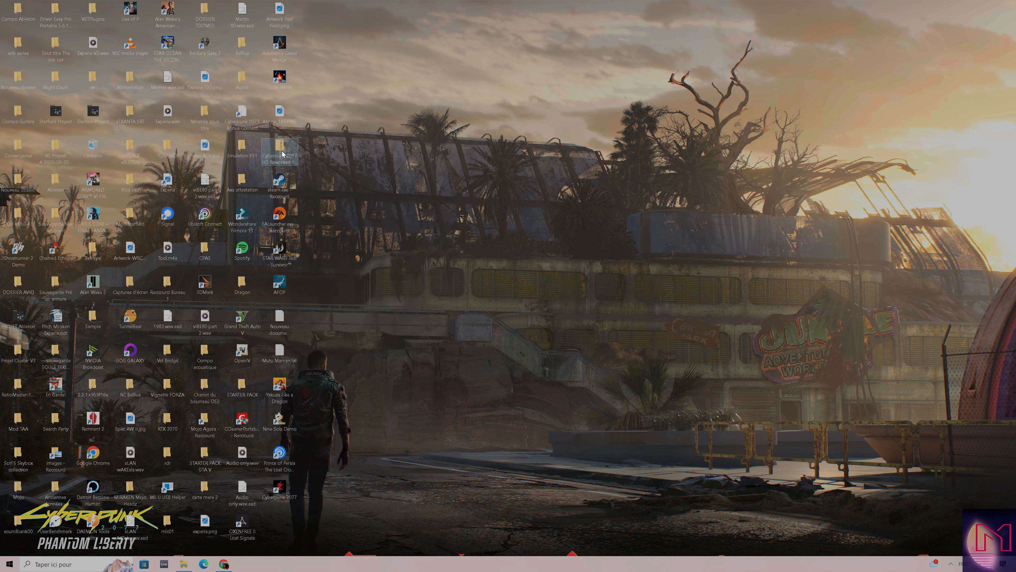
Step: Open the zip, browse its archive/pc/mod folder structure and bring up options to copy the archive folder
double_click(280, 145)
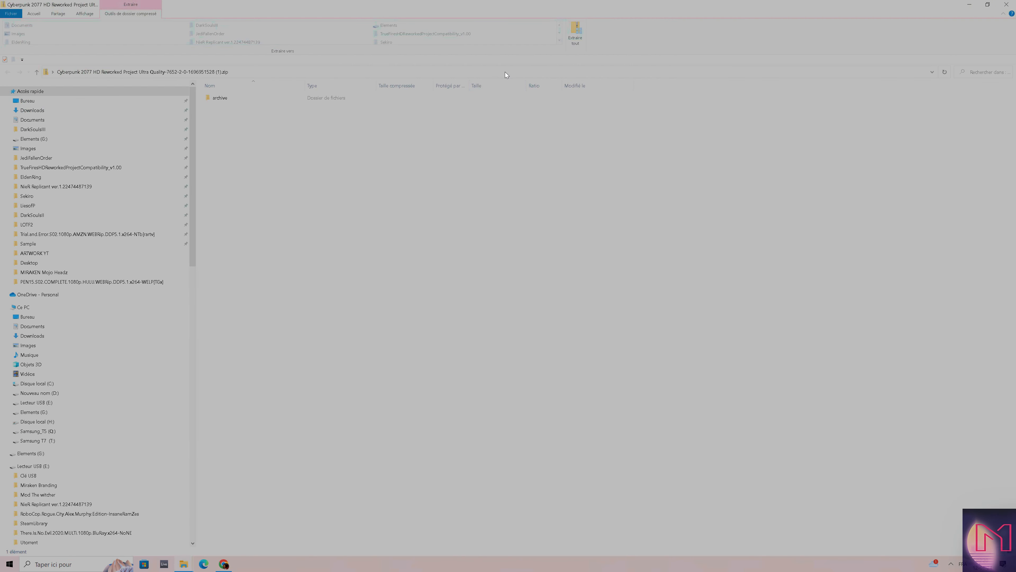
left_click(220, 98)
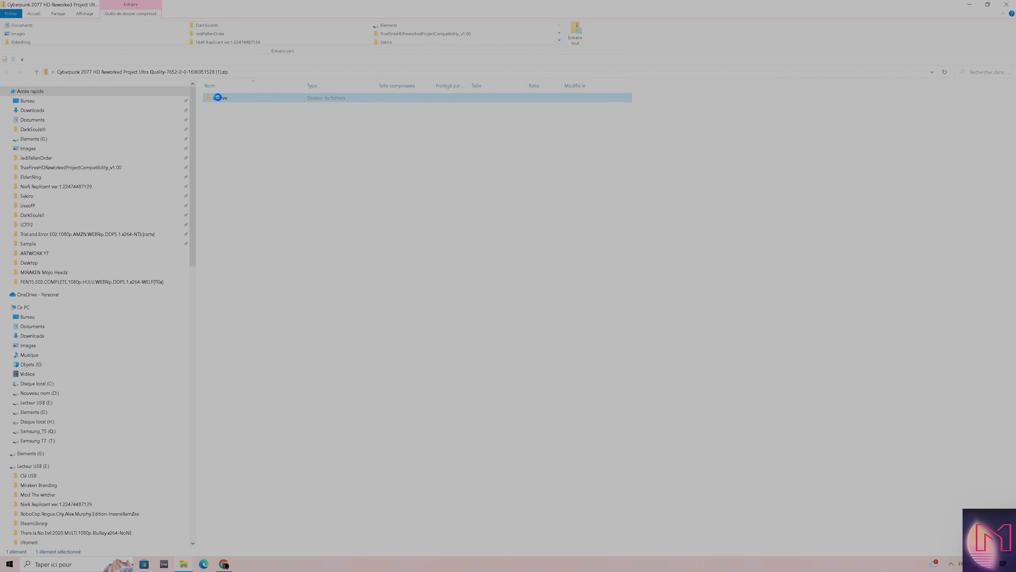
double_click(219, 97)
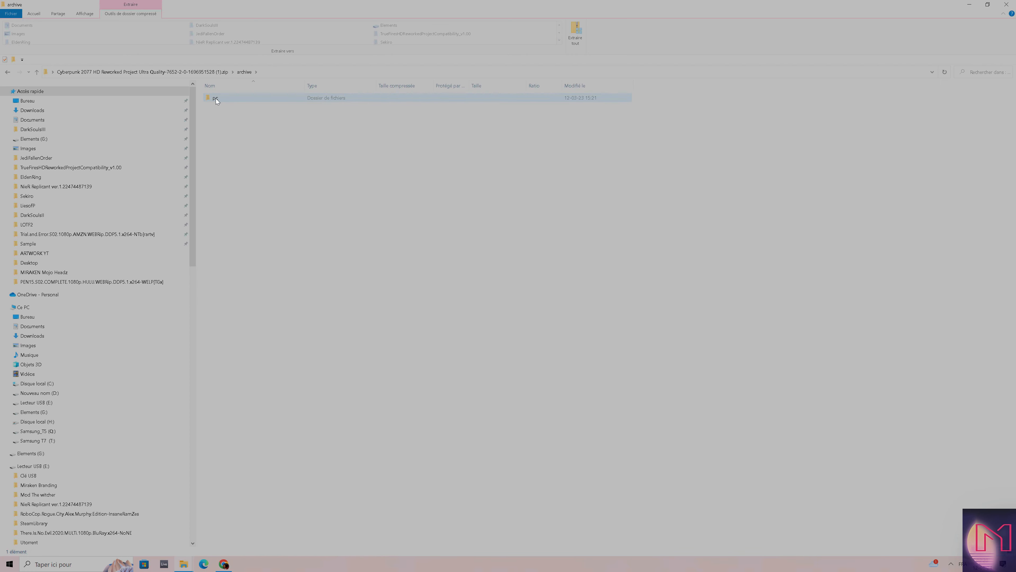
double_click(216, 98)
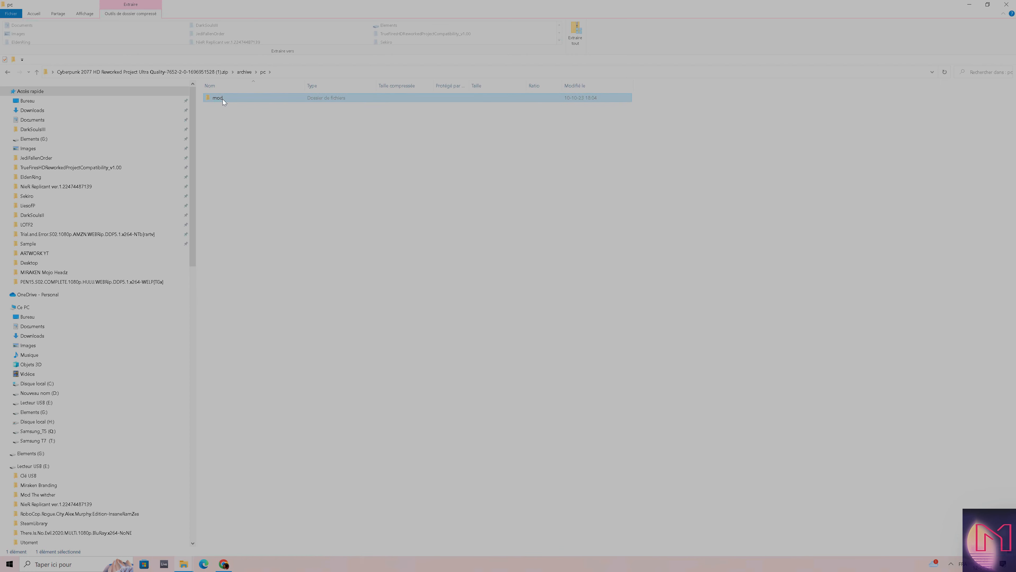
double_click(217, 98)
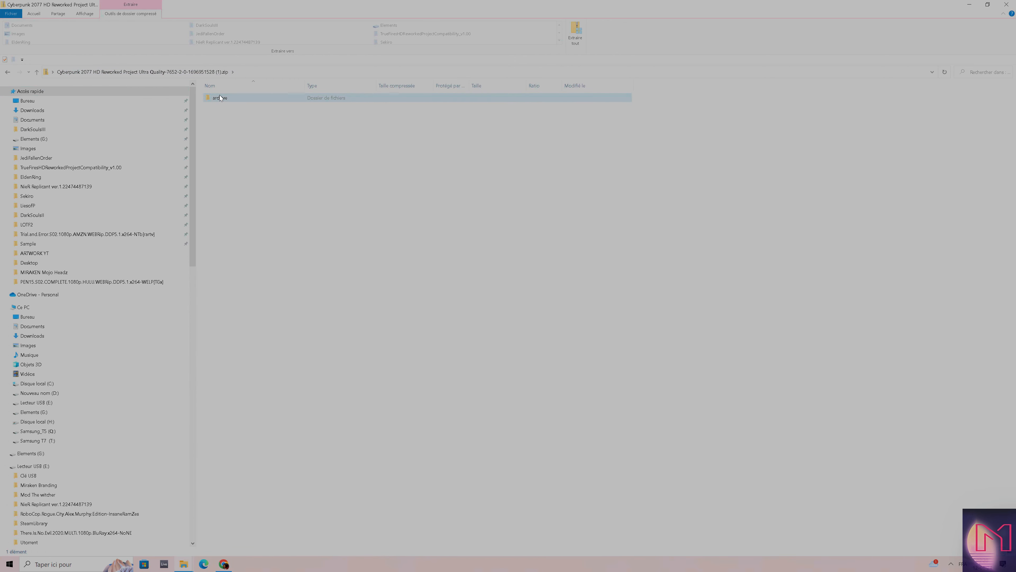
right_click(220, 97)
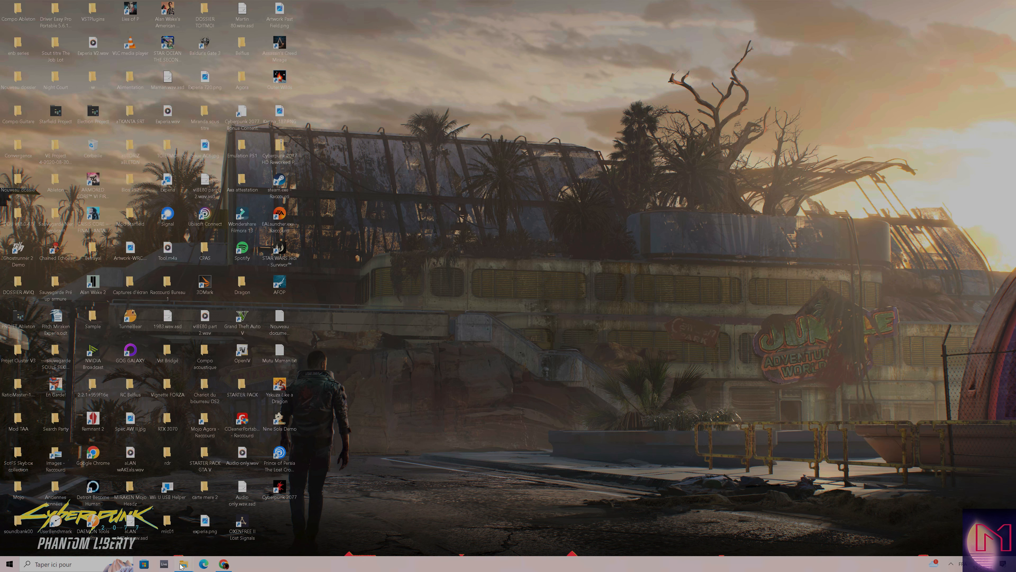
Step: Open the D:\Cyberpunk2077 game folder in a file browser
left_click(183, 565)
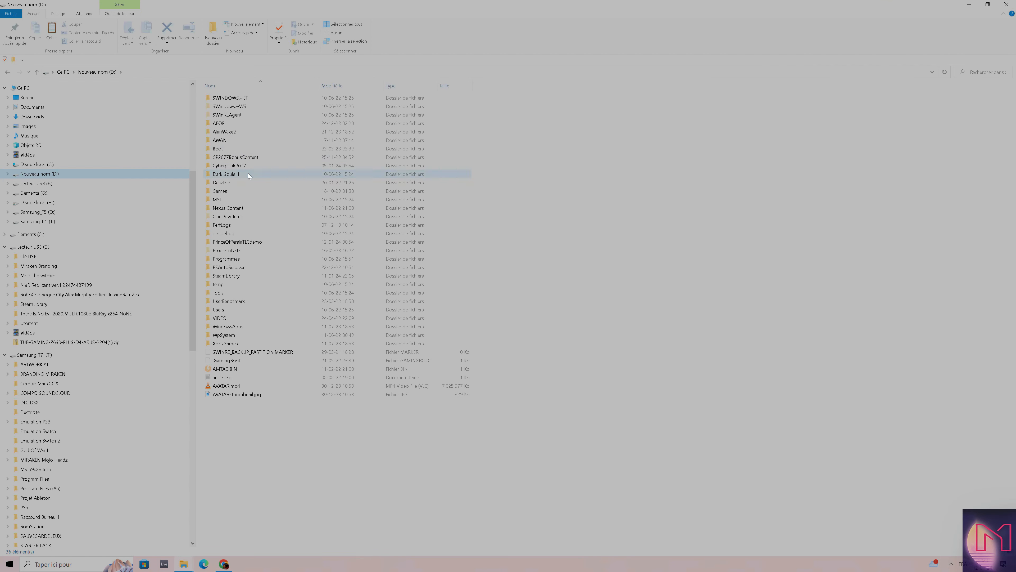
left_click(230, 165)
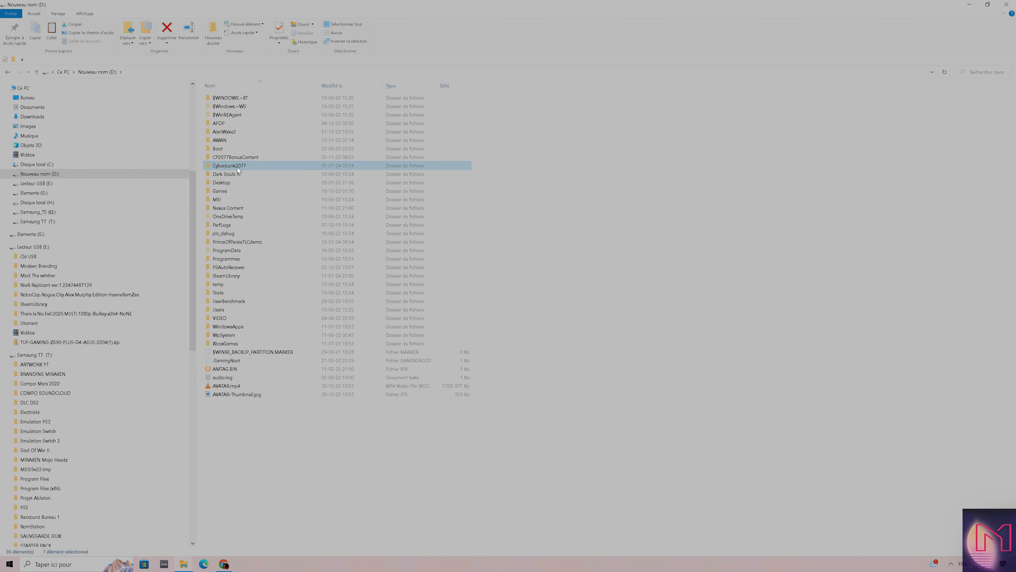
double_click(229, 165)
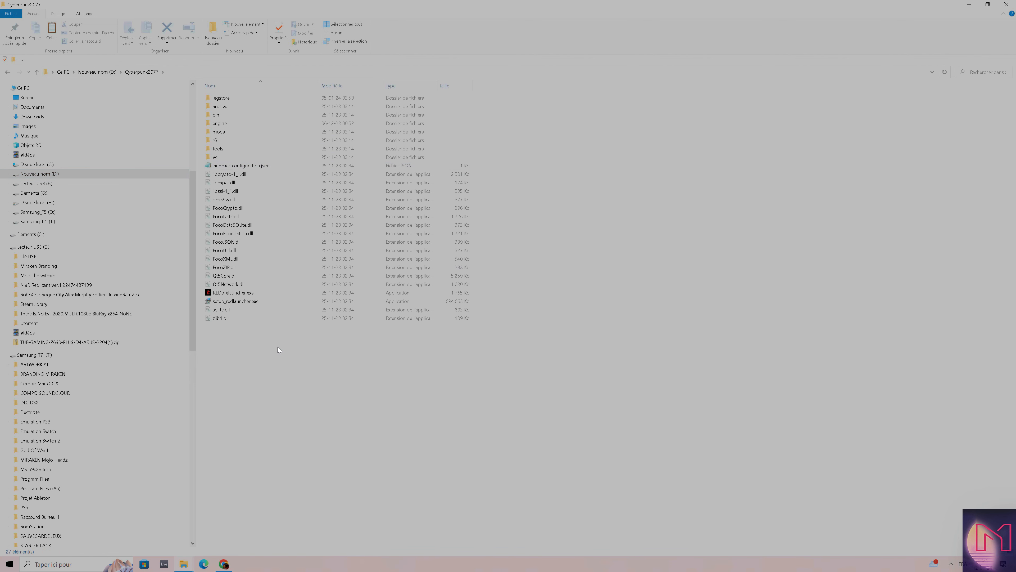
mouse_move(269, 356)
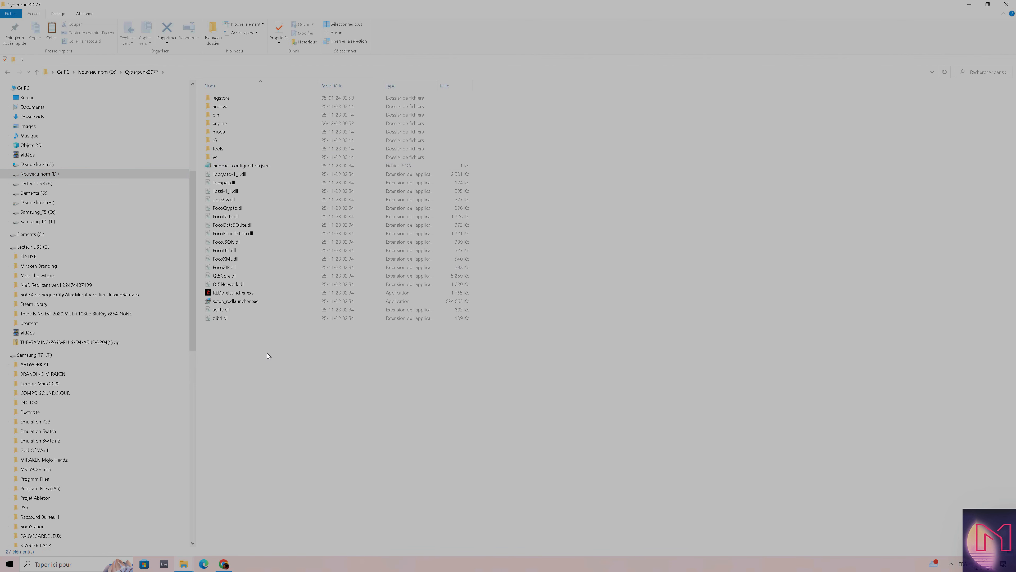
Step: Paste the copied mod files into the game folder, replacing the existing archive in the destination
right_click(269, 355)
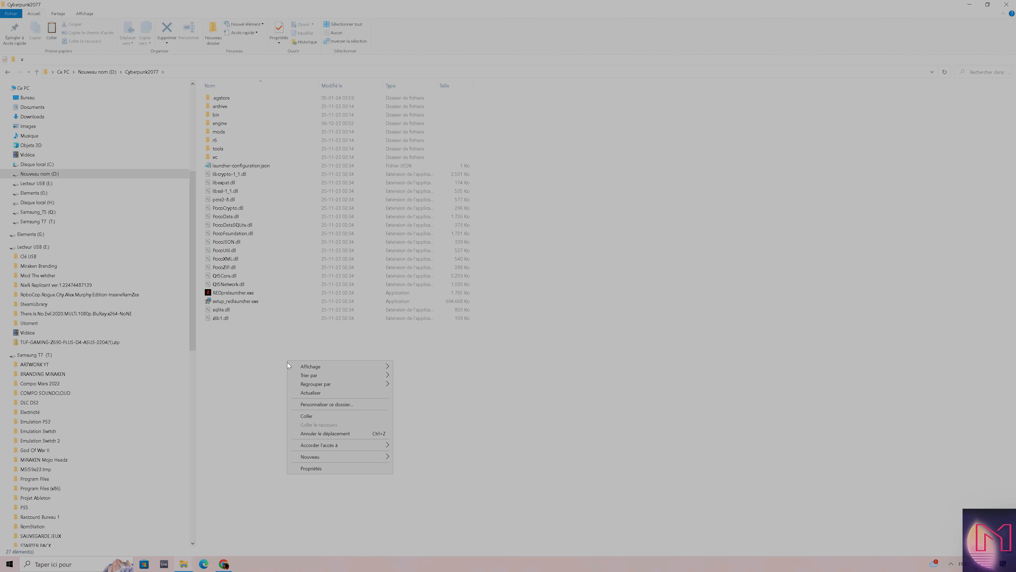
left_click(306, 416)
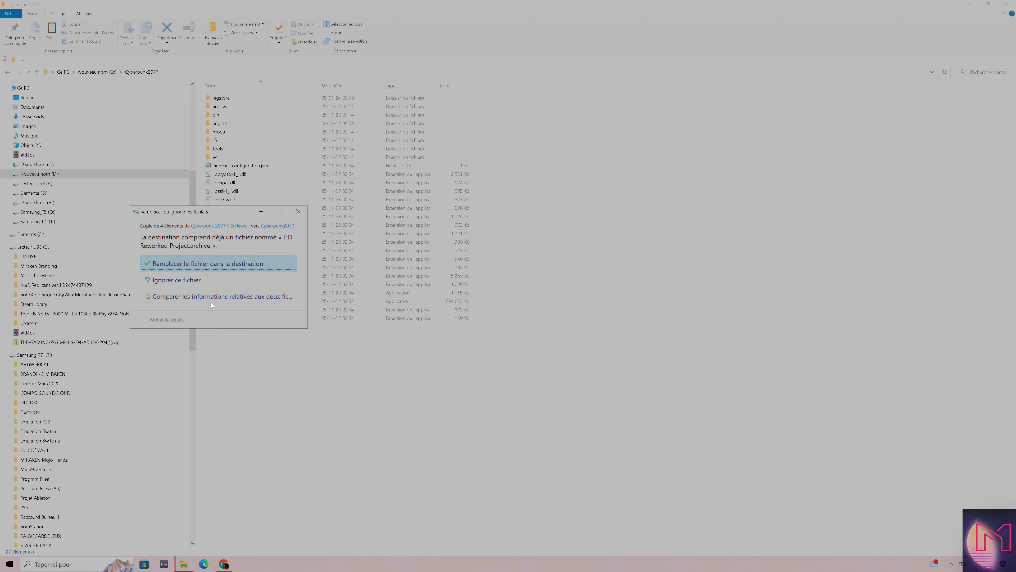
left_click(207, 263)
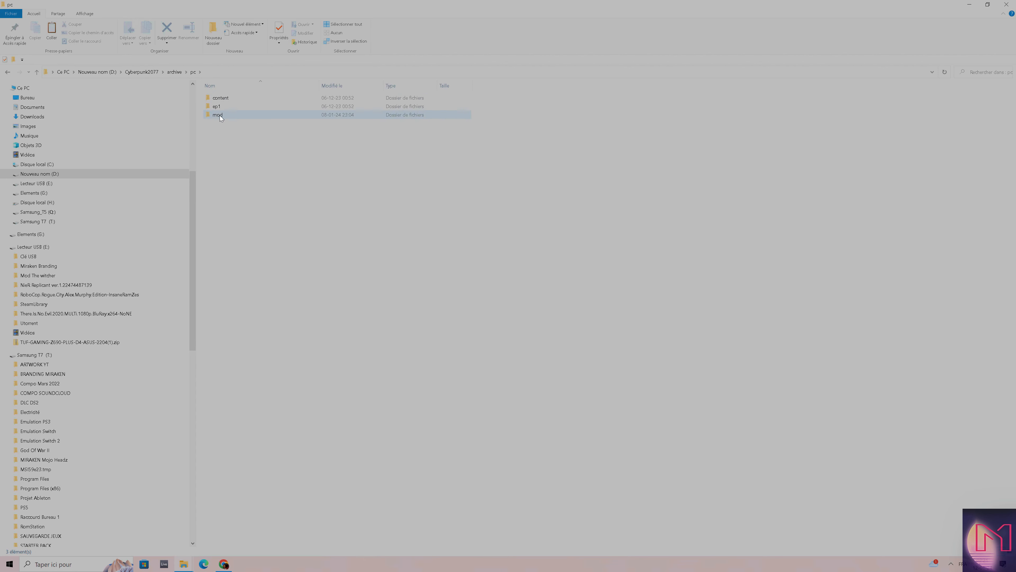
Step: Check HD Reworked Project.archive sits in archive\pc\mod of the game folder, then close Explorer
left_click(218, 115)
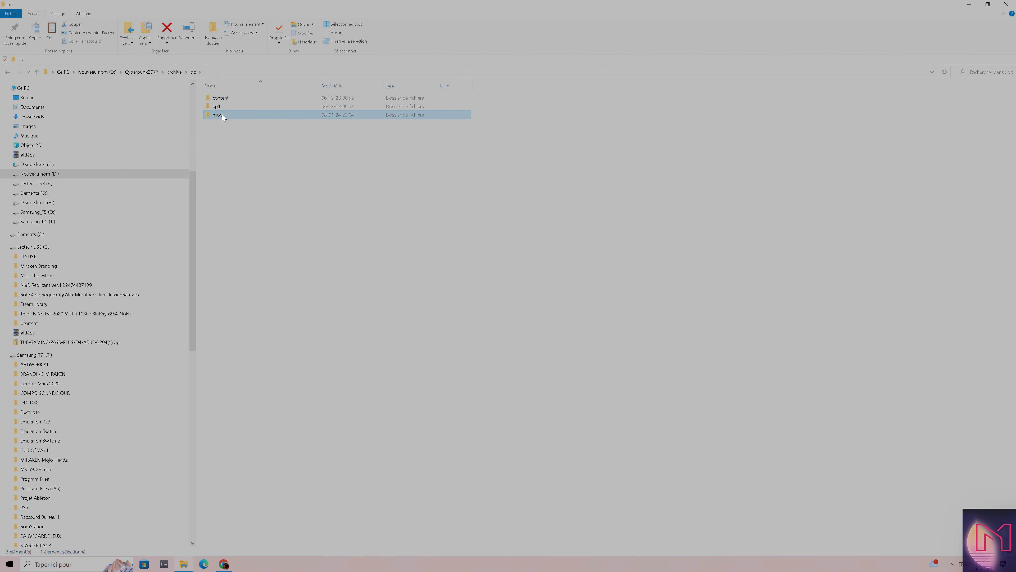
double_click(218, 115)
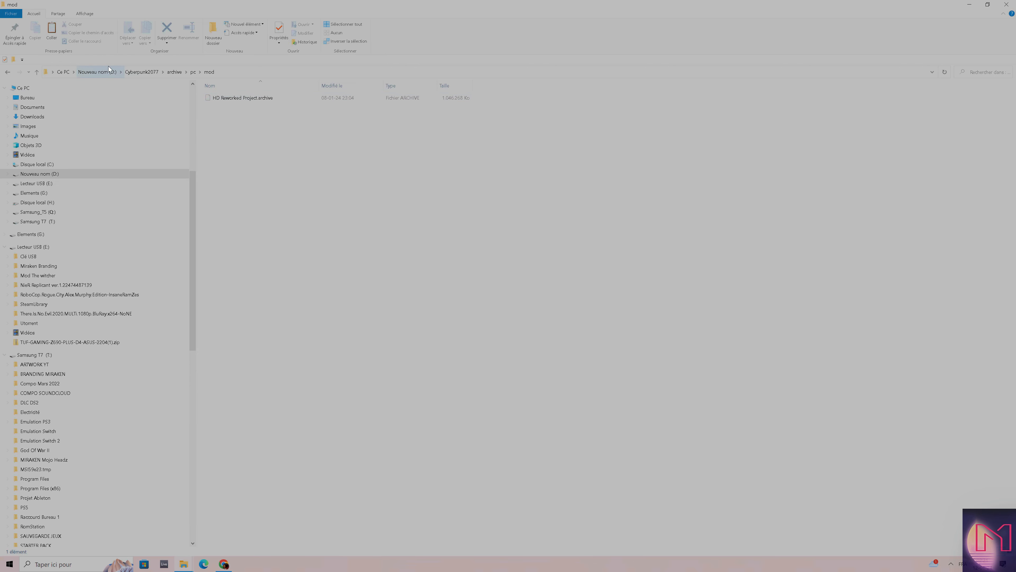
left_click(96, 72)
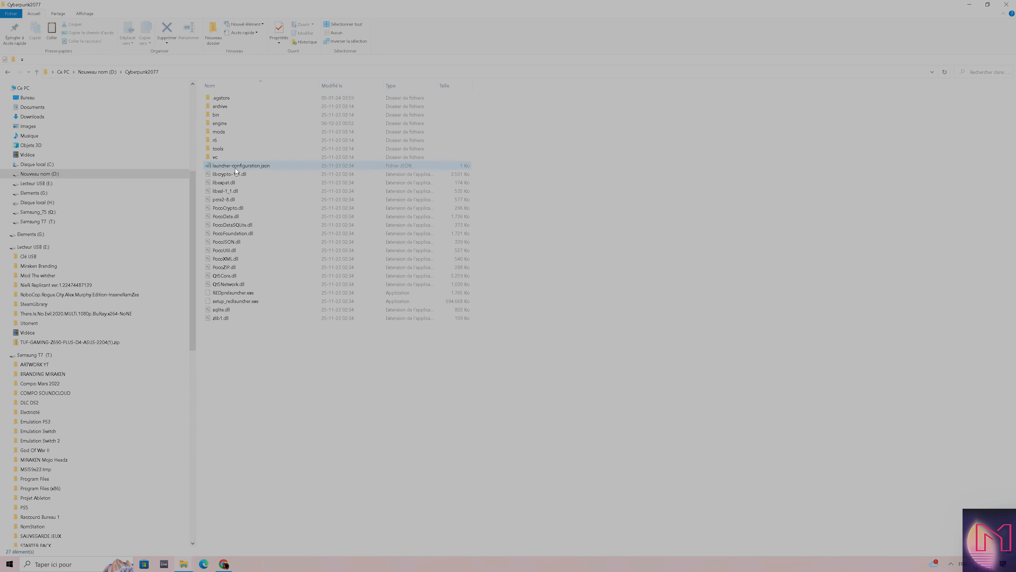
double_click(220, 105)
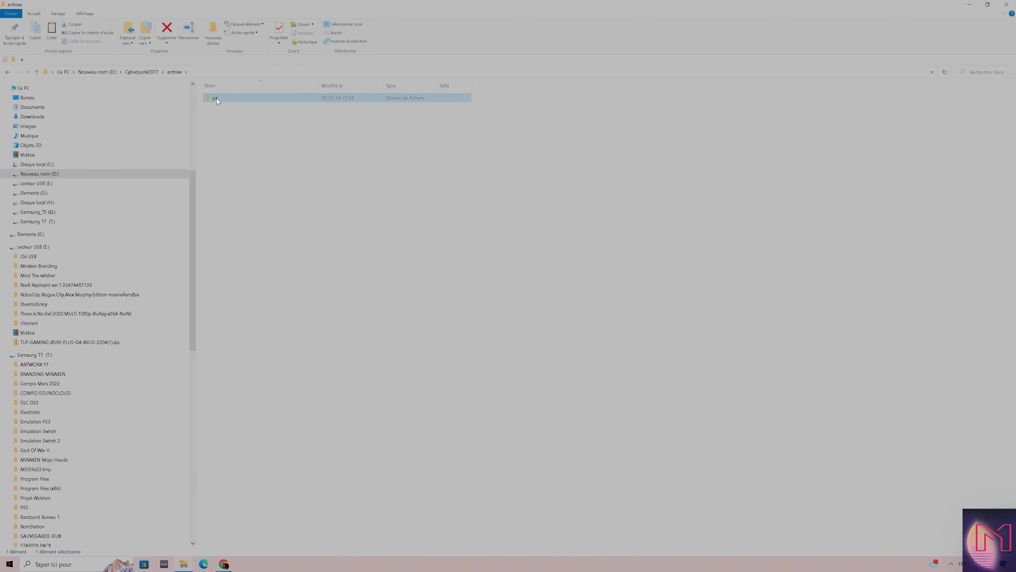
double_click(215, 97)
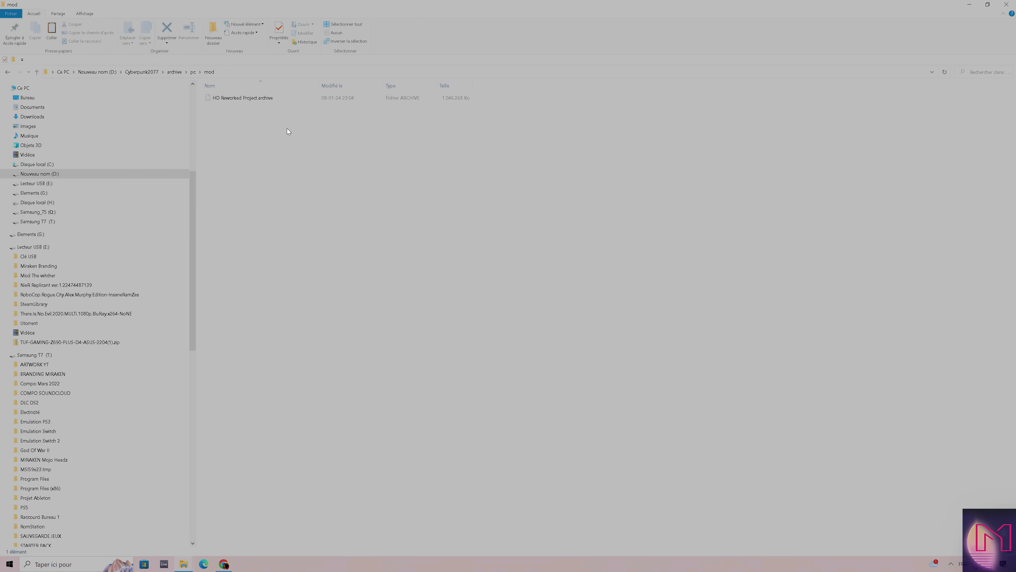
mouse_move(596, 105)
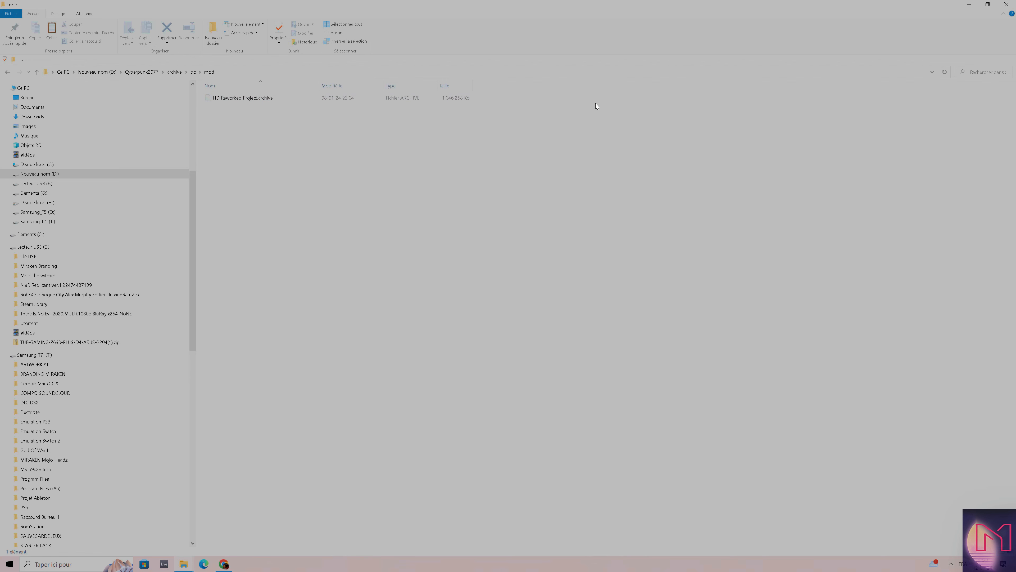
mouse_move(503, 105)
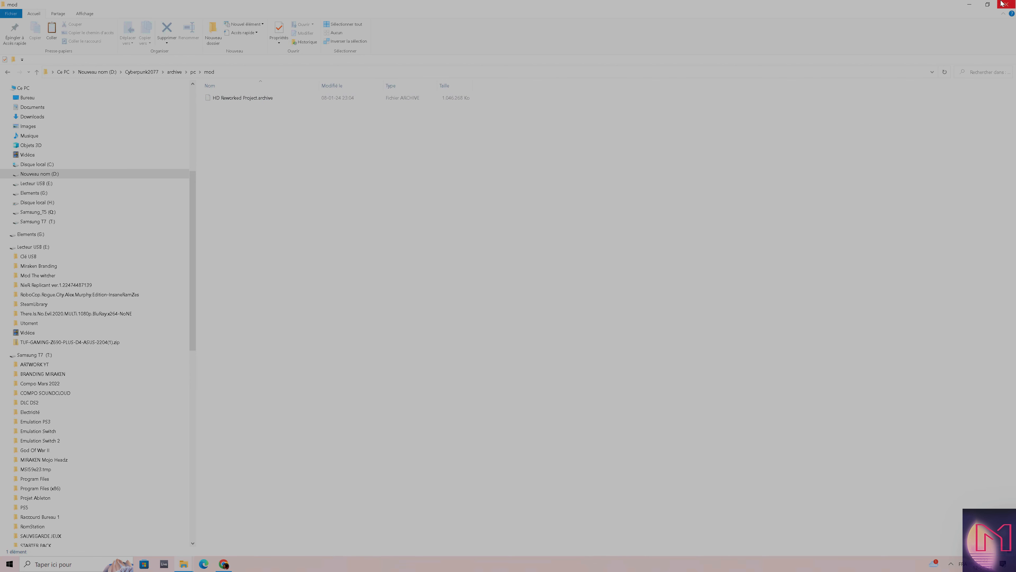
left_click(1007, 4)
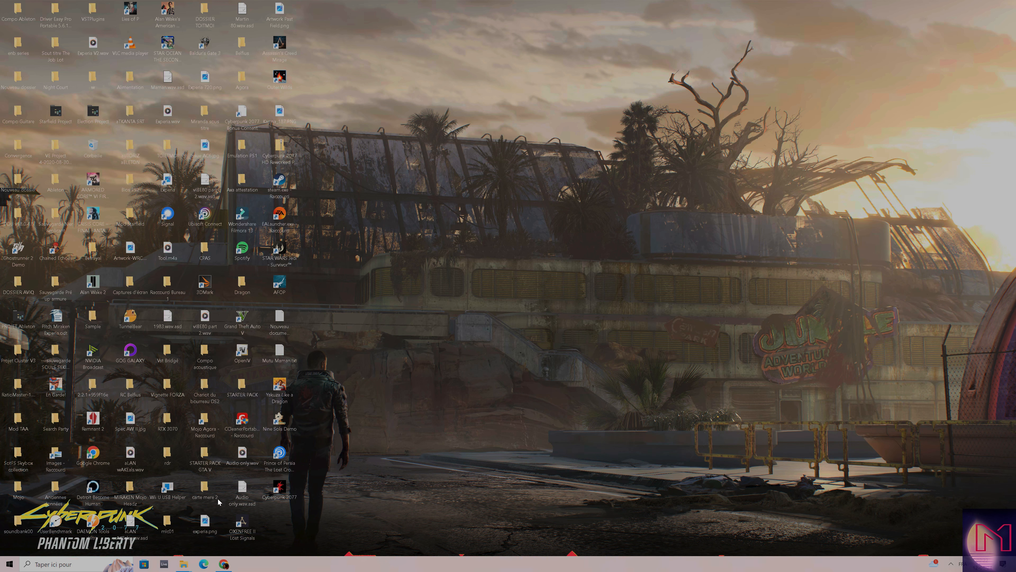
mouse_move(228, 210)
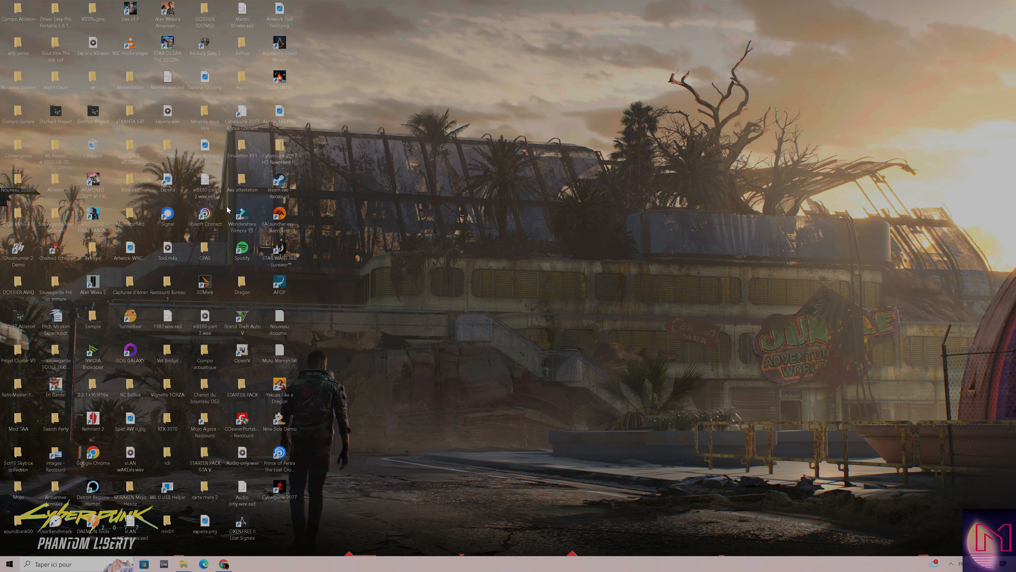
left_click(279, 487)
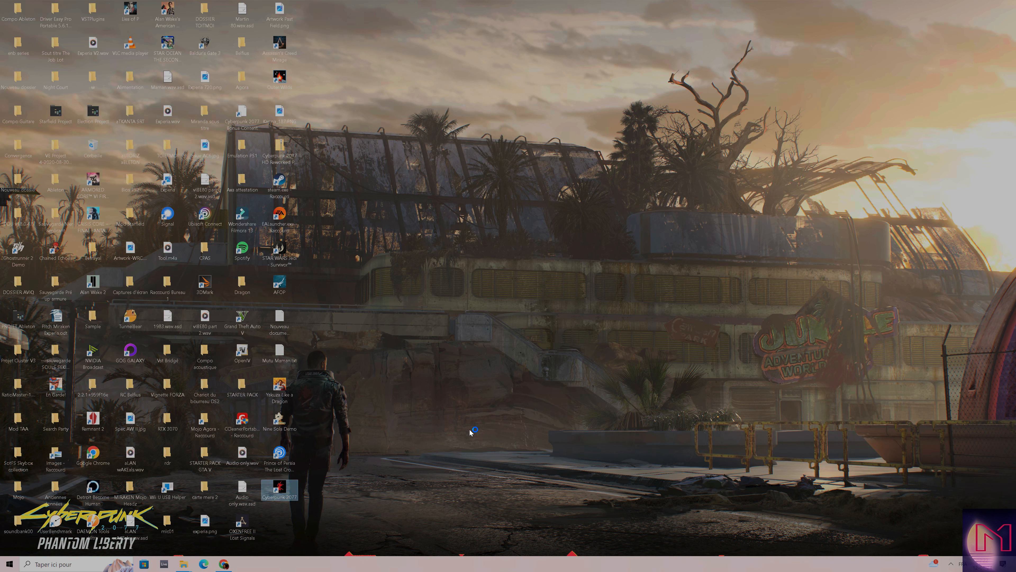
mouse_move(471, 431)
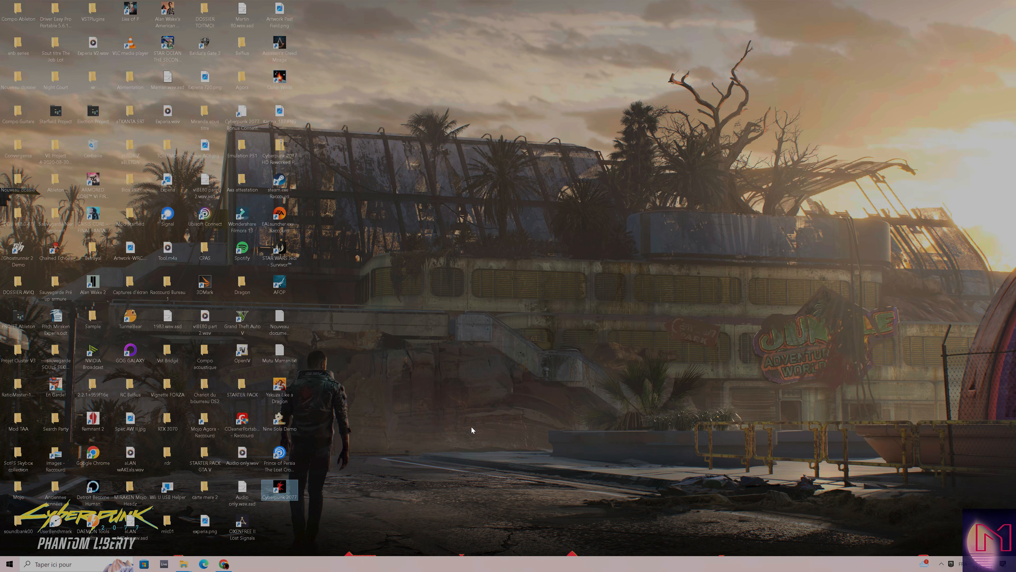
mouse_move(606, 295)
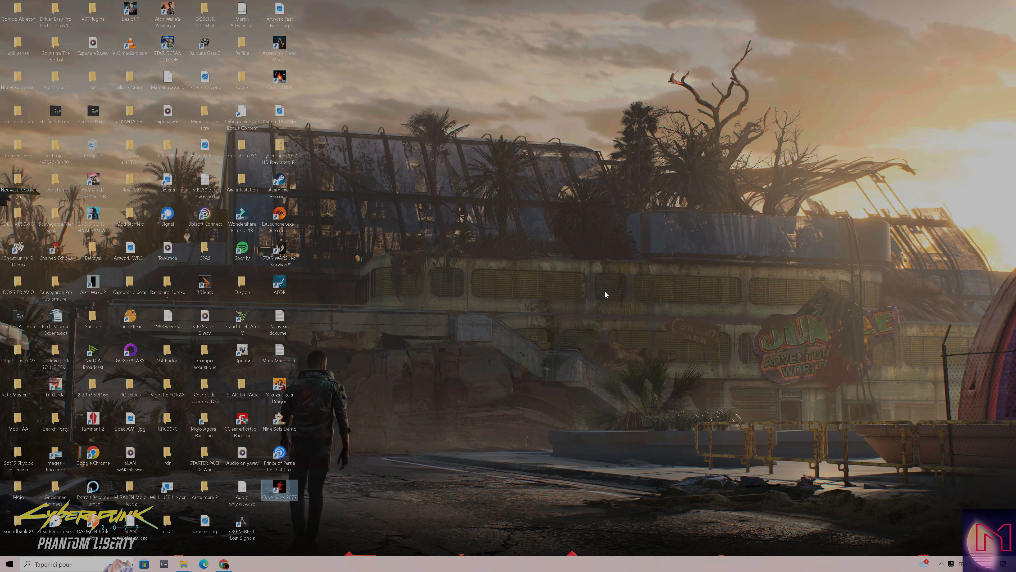
mouse_move(568, 282)
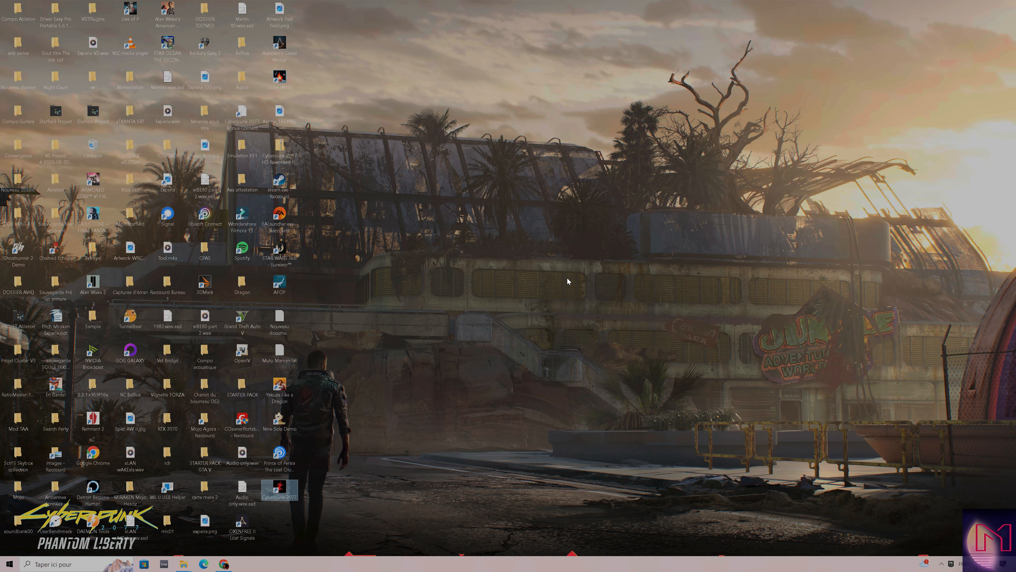
double_click(280, 486)
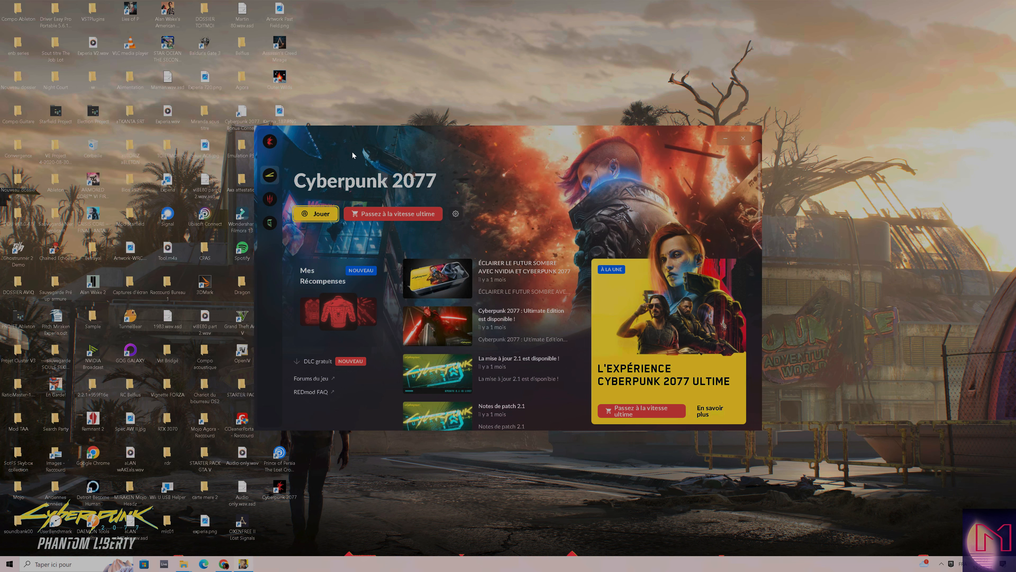
mouse_move(672, 214)
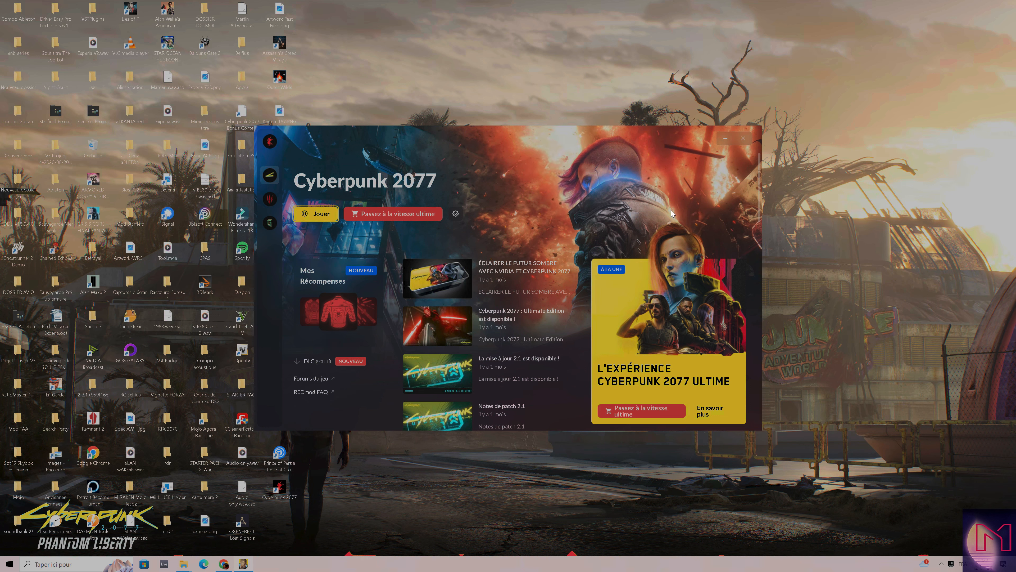
mouse_move(455, 214)
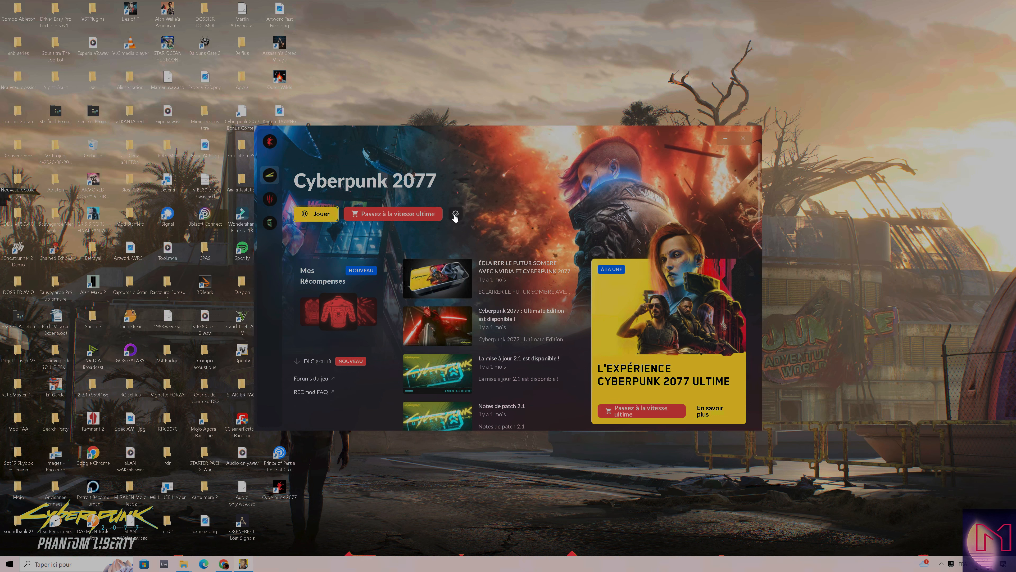
Step: Switch on 'Activer les mods' in the game's mod options and launch Cyberpunk 2077 with Jouer
left_click(456, 214)
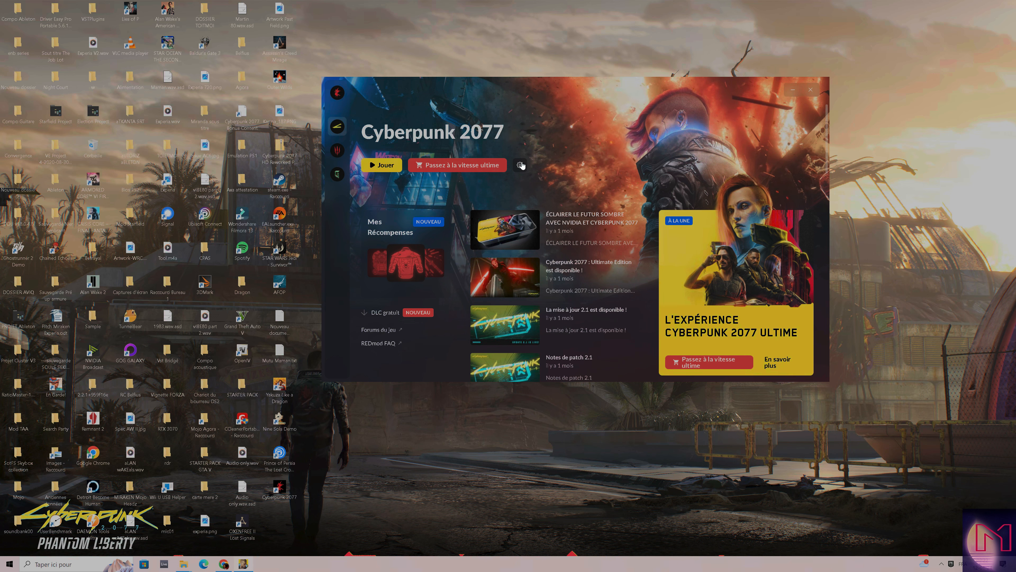
left_click(521, 165)
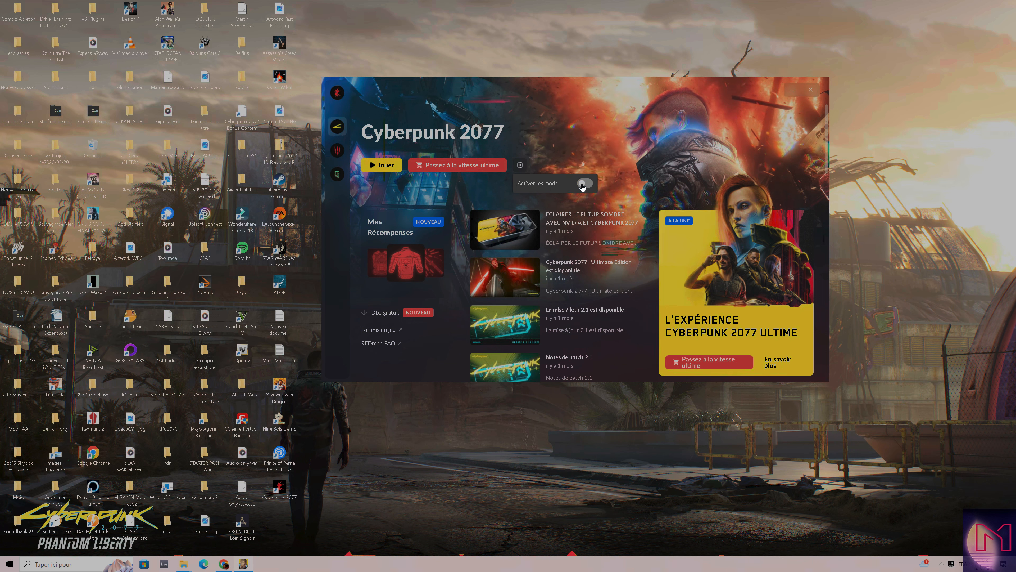
left_click(586, 183)
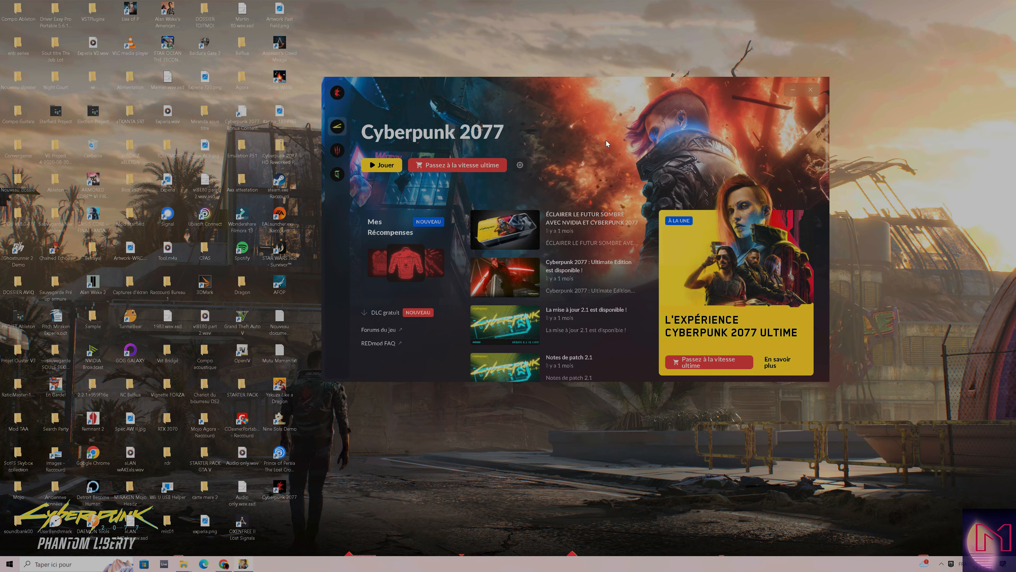
left_click(382, 165)
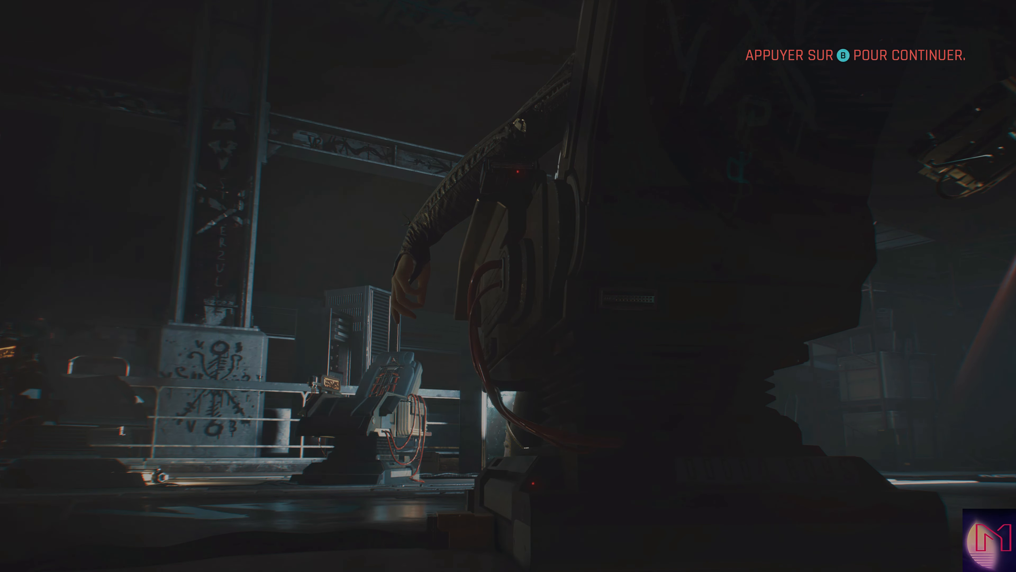
Step: Continue past the startup prompt into the game
key("b")
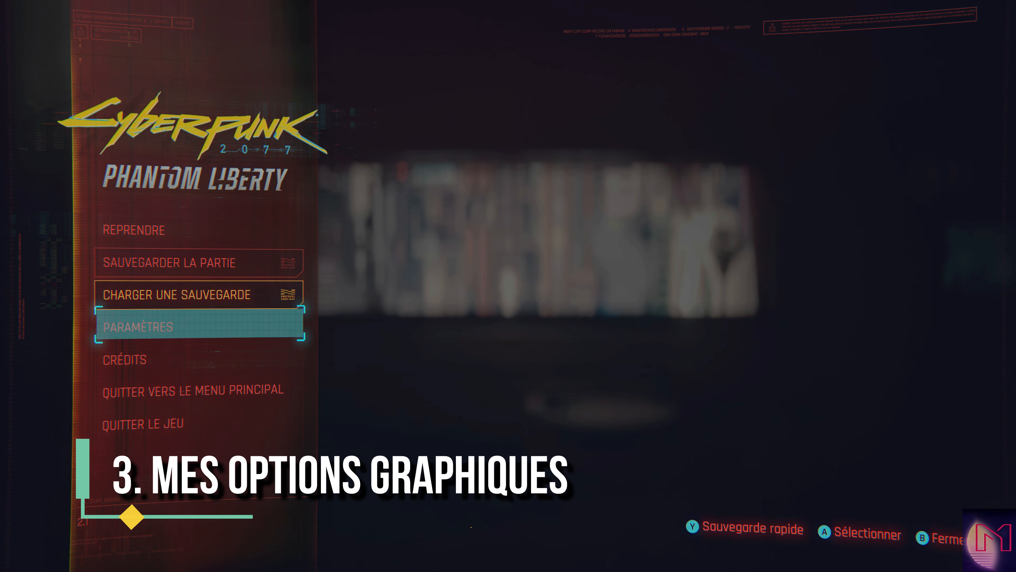
Step: Open Paramètres showing graphics with DLSS and path tracing on, then switch to the Interface HUD options
left_click(137, 327)
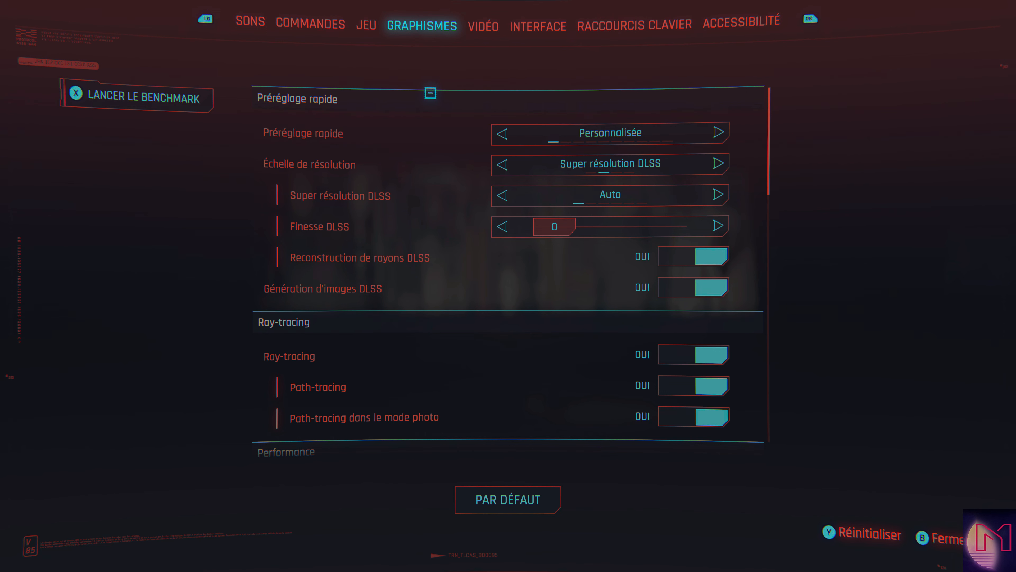
left_click(537, 27)
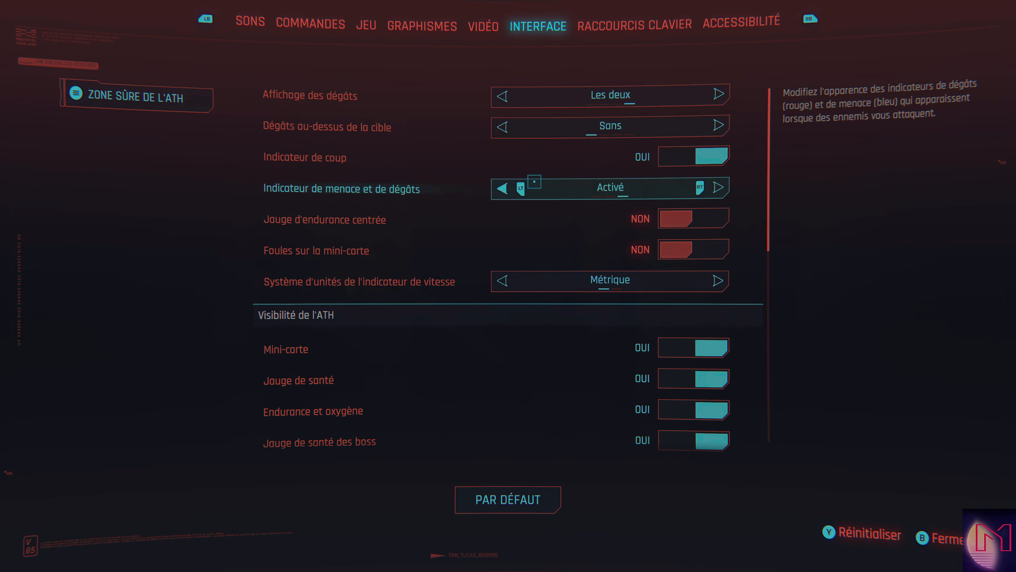
Step: Review the remaining interface settings, view the Vidéo settings, then return to the pause menu via Fermer
scroll("down", 3)
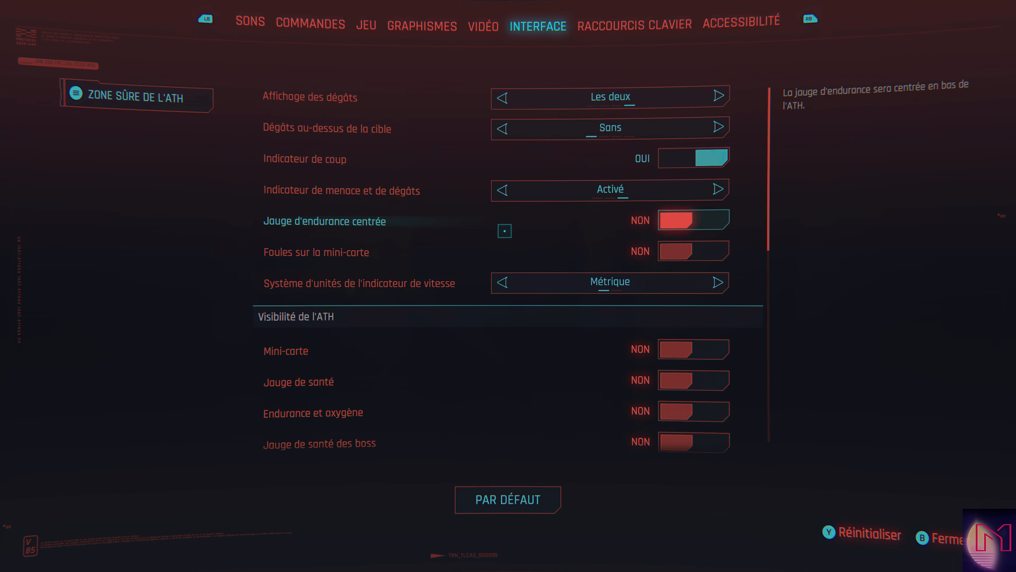
key("down")
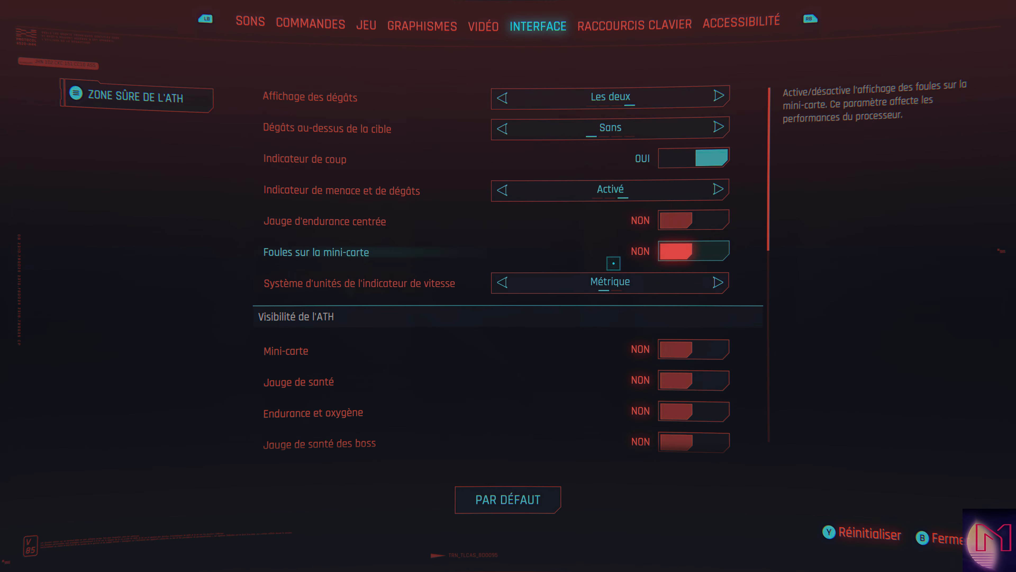
left_click(484, 27)
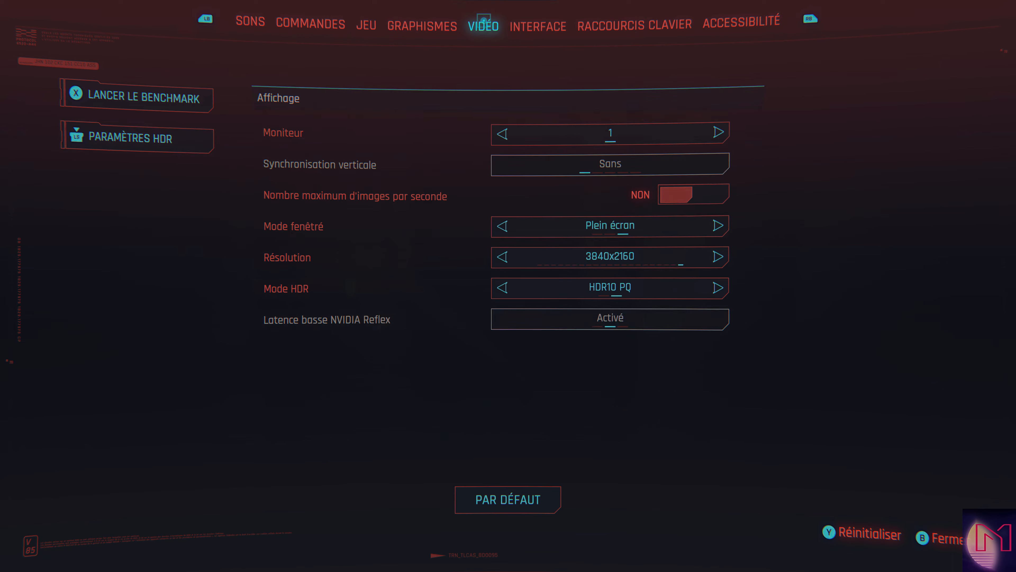
left_click(312, 22)
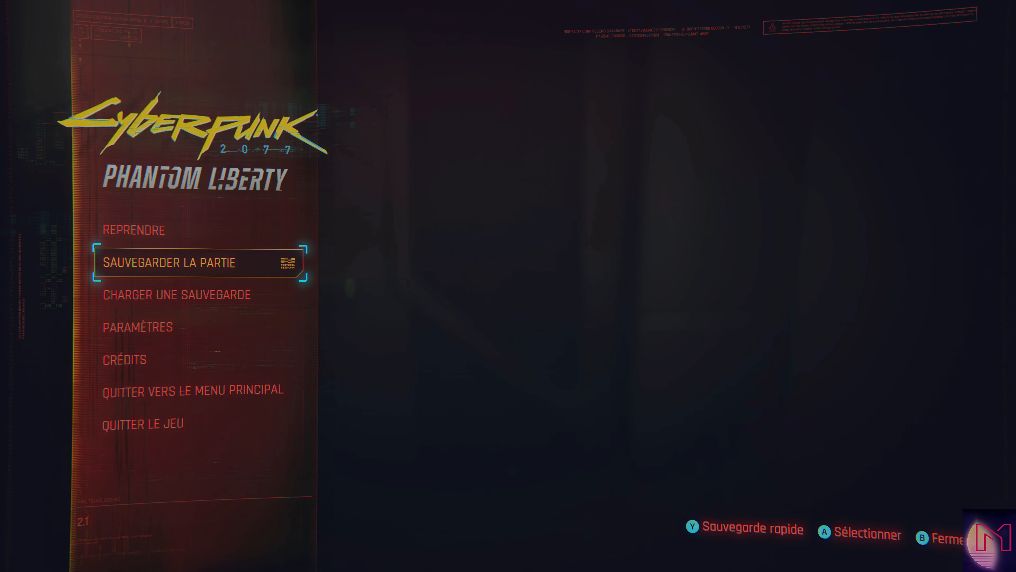
left_click(169, 262)
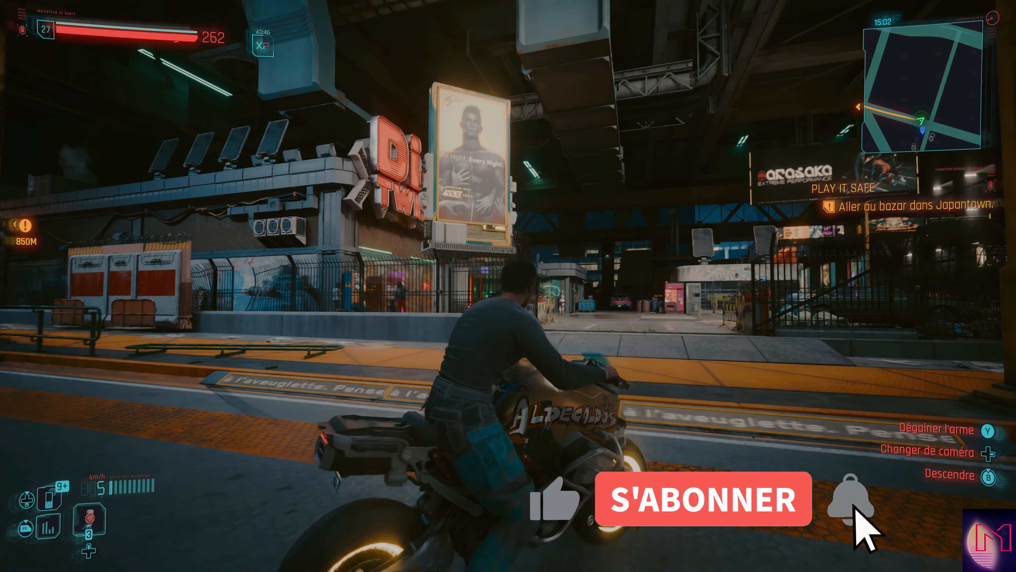
Step: Drive the motorcycle forward toward the Dicky Twister building and stop near its barricades
left_click(703, 503)
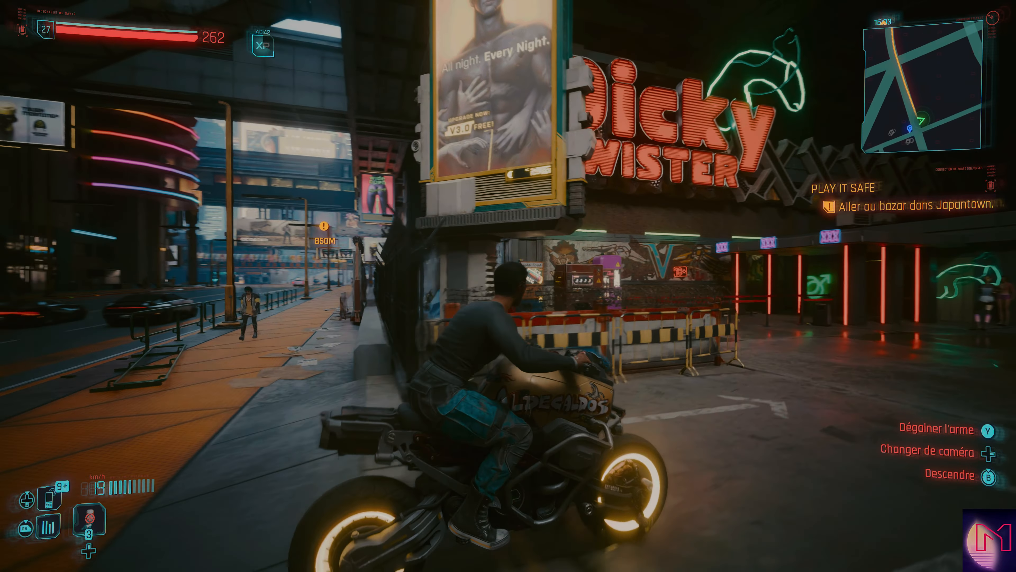
key("W")
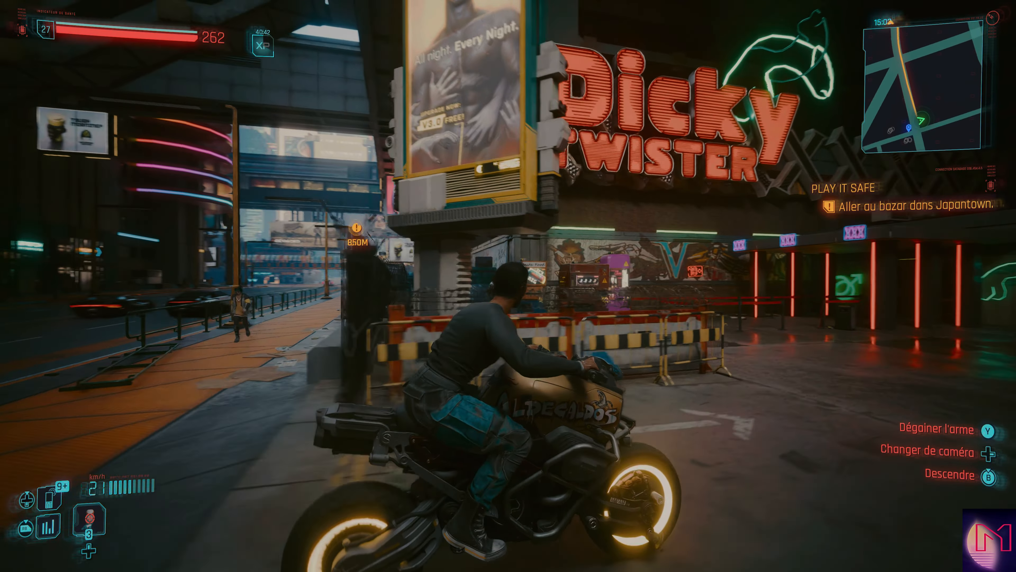